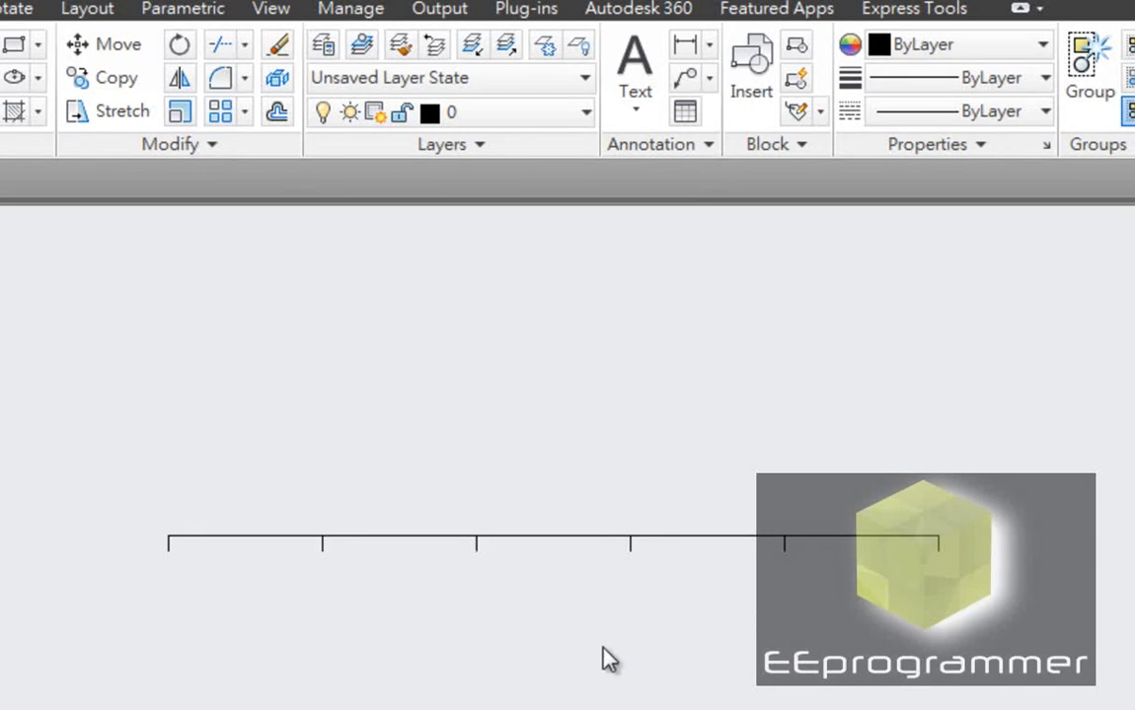
{"action": "mouse_move", "coordinate": [358, 642]}
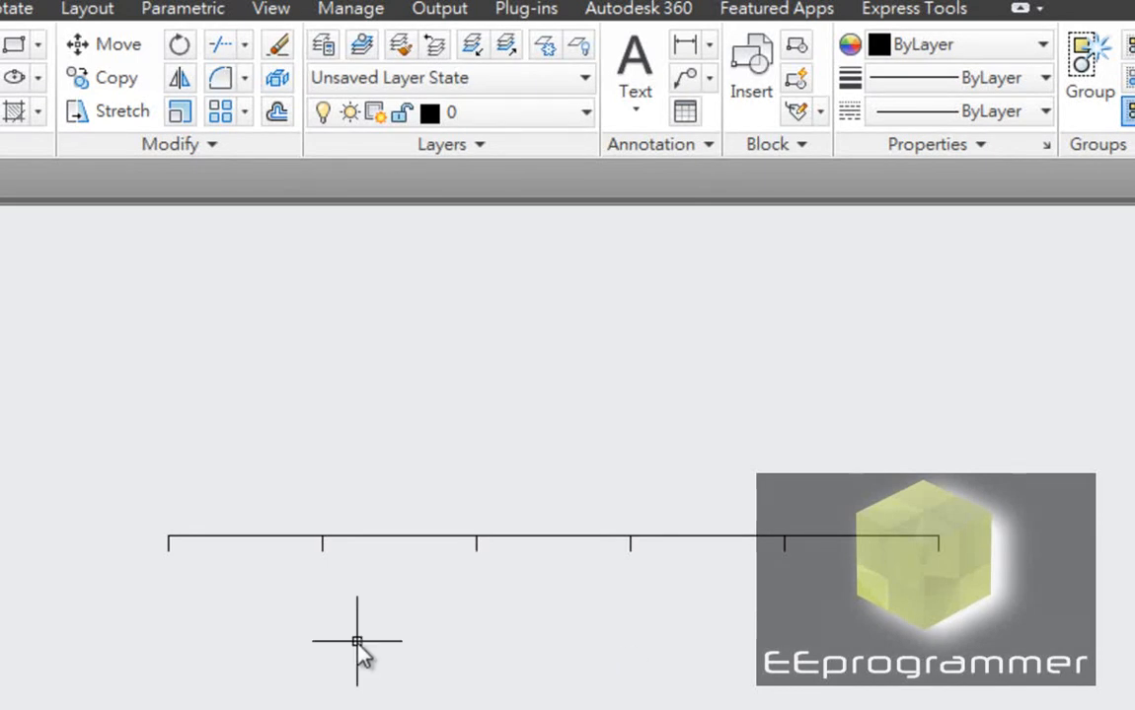
With DIM, dimension the first tick interval below the line, accepting the measured 10.0000 text
{"action": "type", "text": "DIM"}
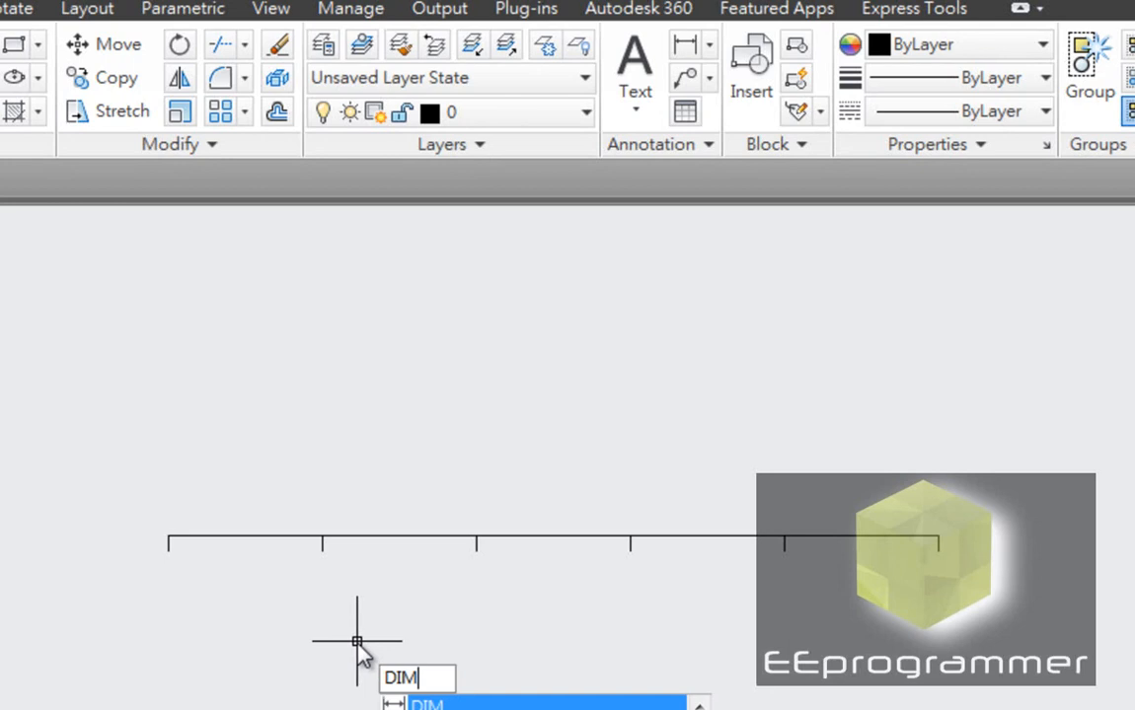
{"action": "key", "text": "Return"}
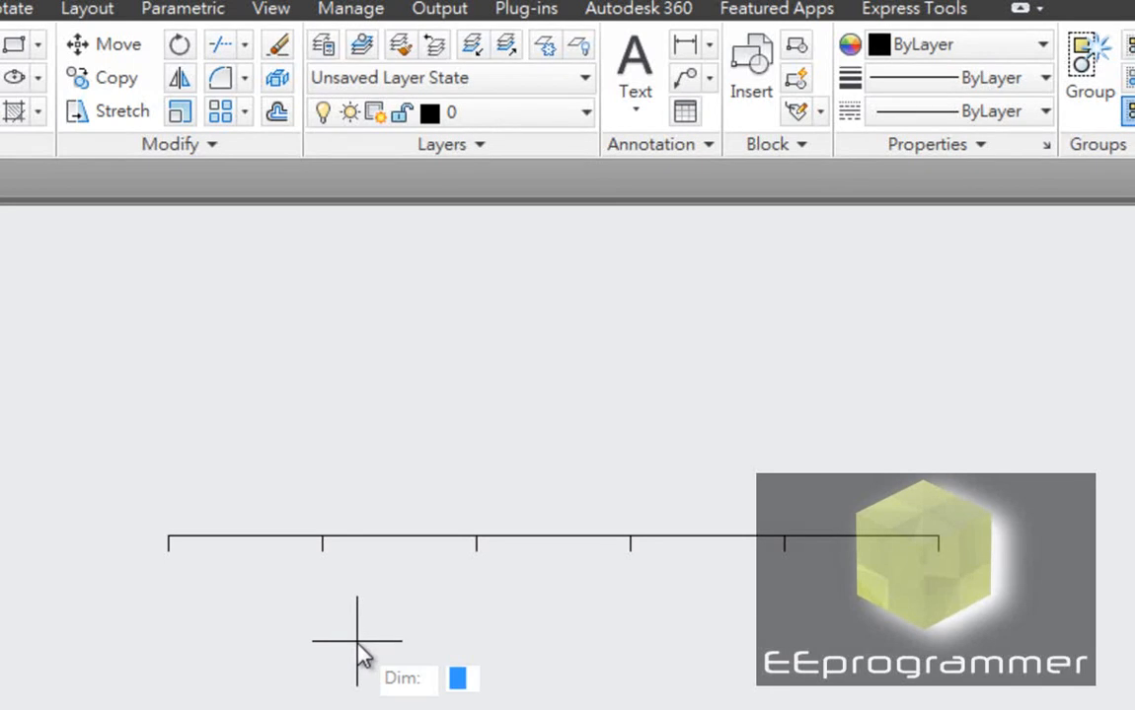
{"action": "mouse_move", "coordinate": [189, 564]}
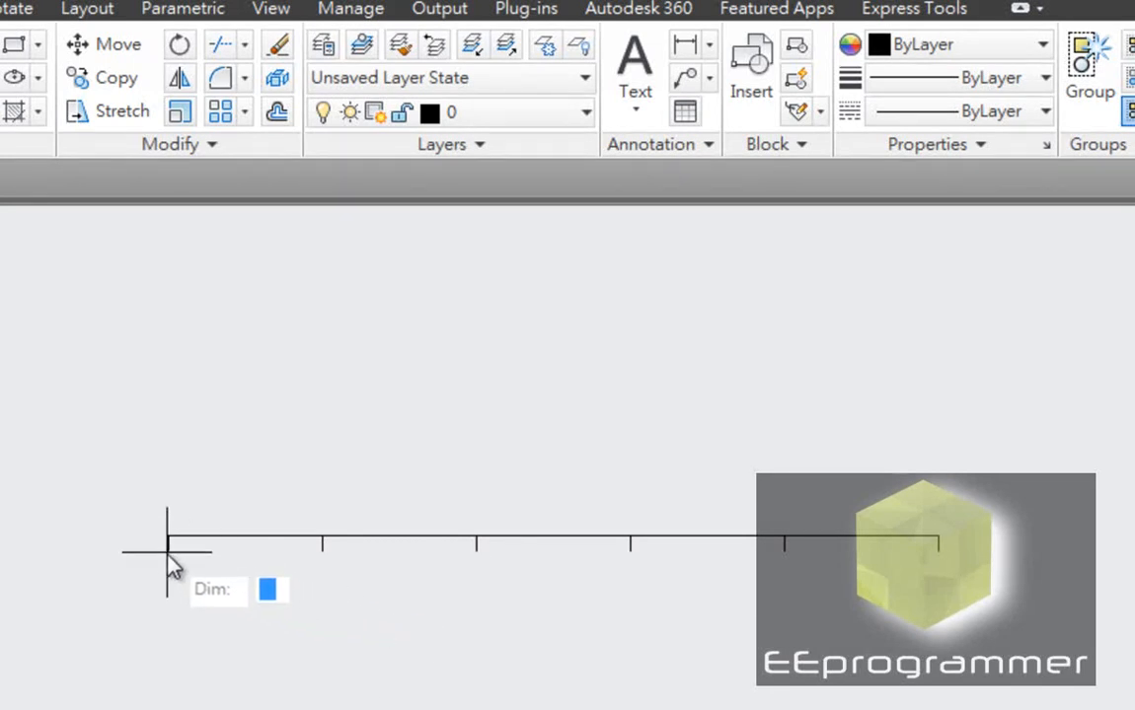
{"action": "mouse_move", "coordinate": [340, 556]}
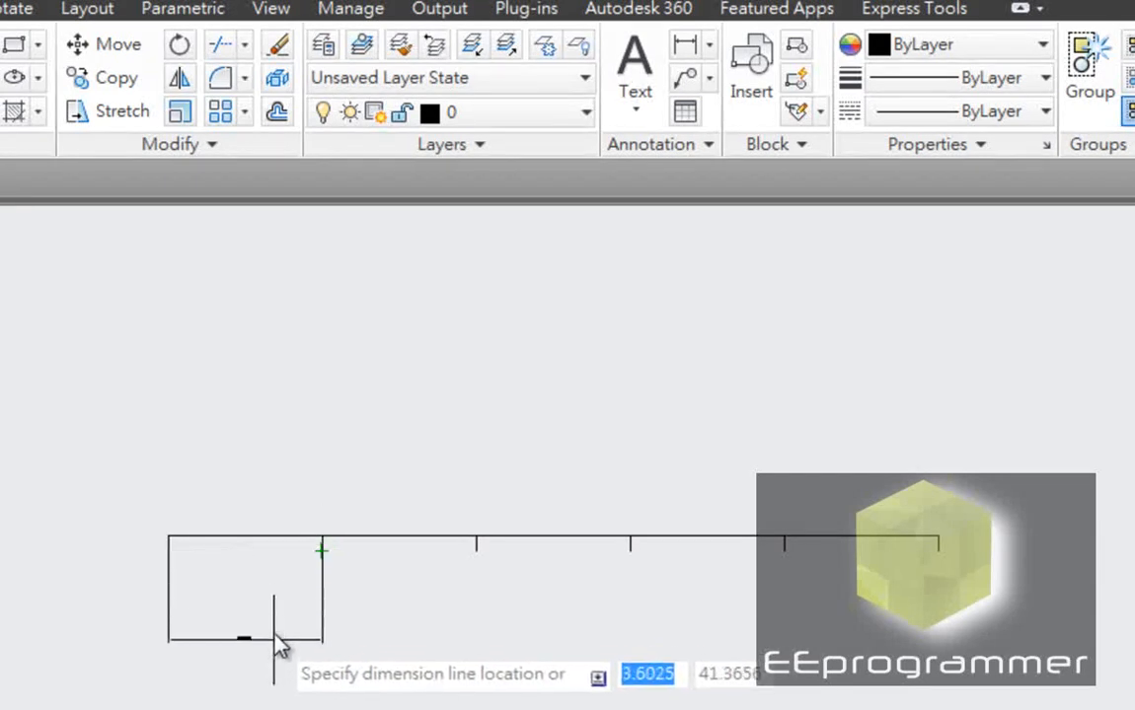
{"action": "left_click", "coordinate": [277, 627]}
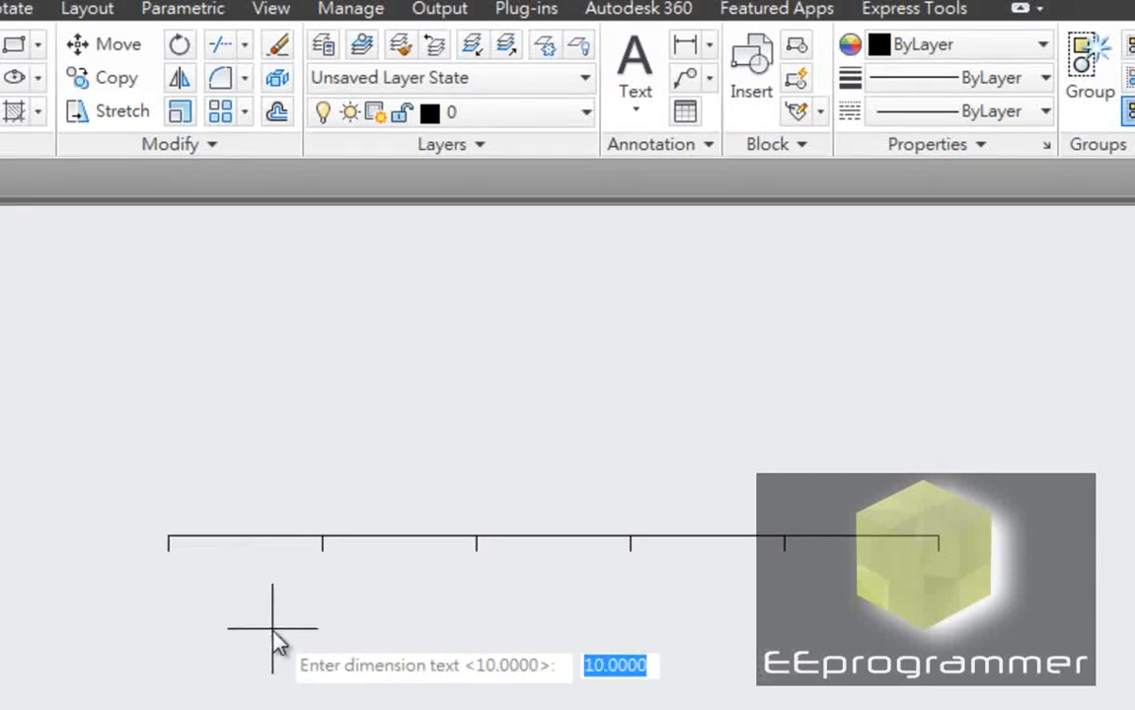
{"action": "key", "text": "Return"}
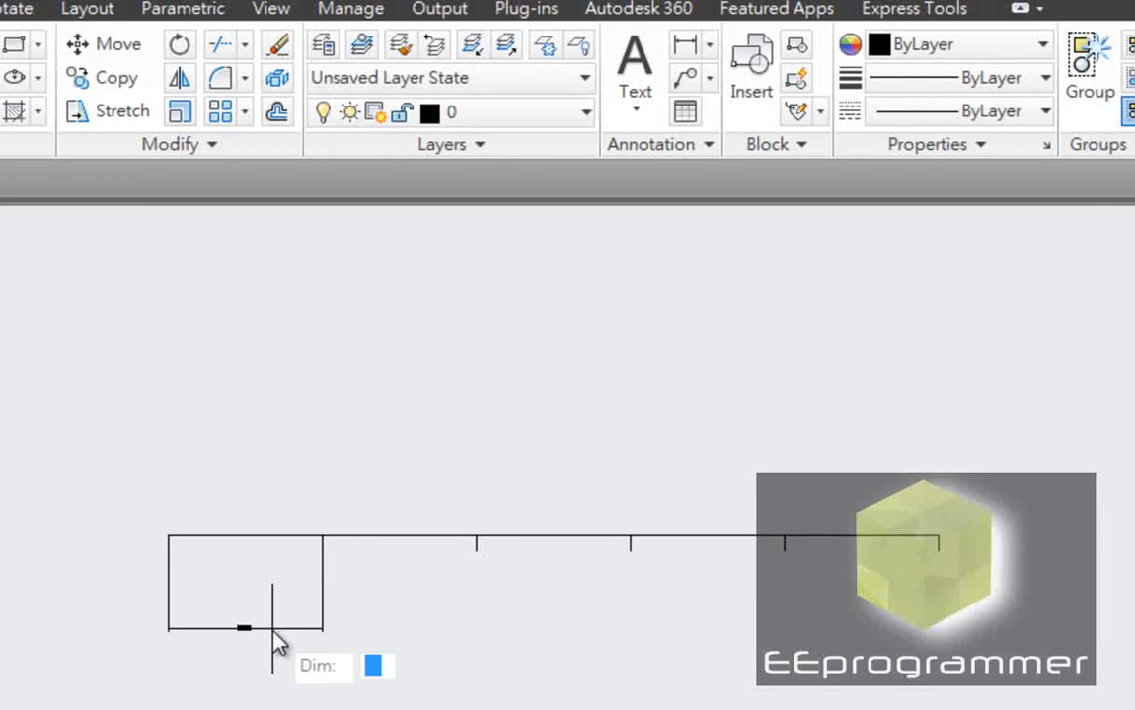
{"action": "left_click", "coordinate": [255, 628]}
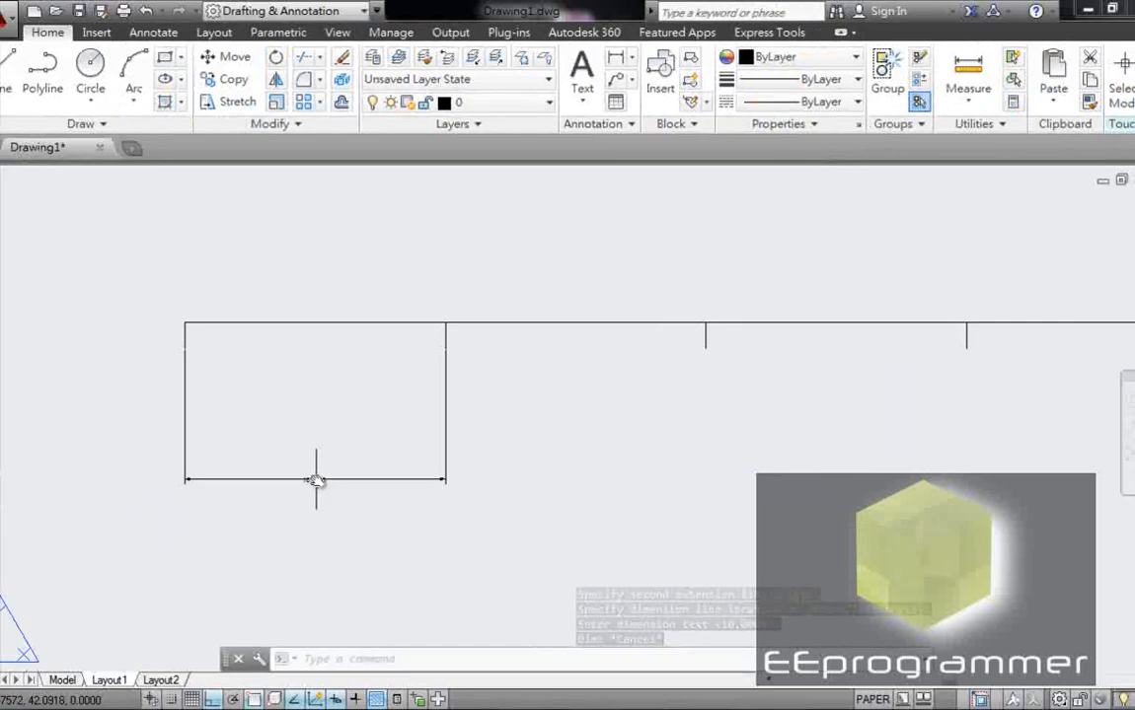
Increase the 10.0000 dimension's text height in Properties so it reads clearly
{"action": "left_click", "coordinate": [316, 481]}
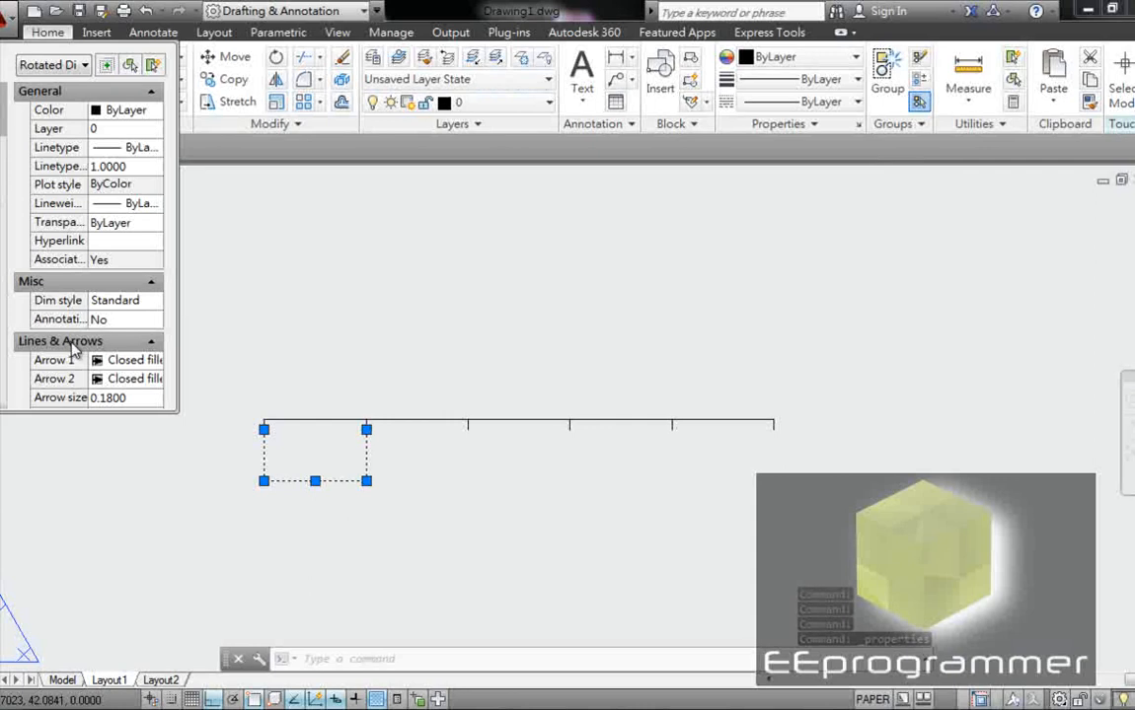
{"action": "scroll", "scroll_direction": "down", "scroll_amount": 3}
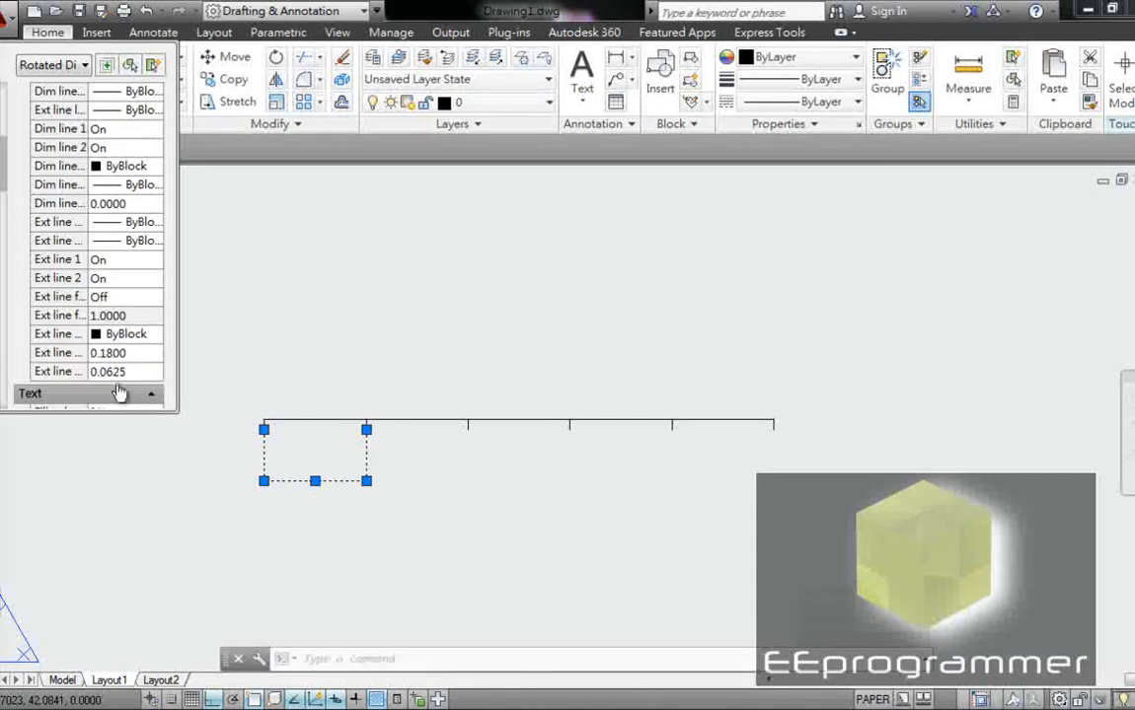
{"action": "mouse_move", "coordinate": [164, 581]}
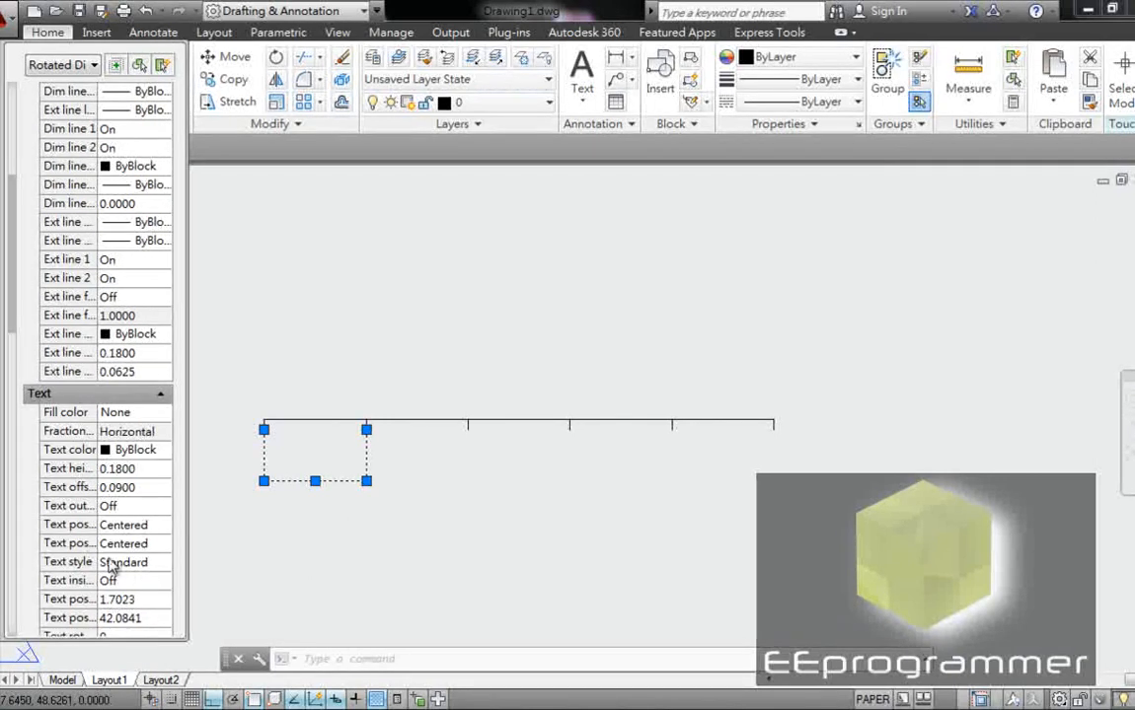
{"action": "scroll", "scroll_direction": "up", "scroll_amount": 3}
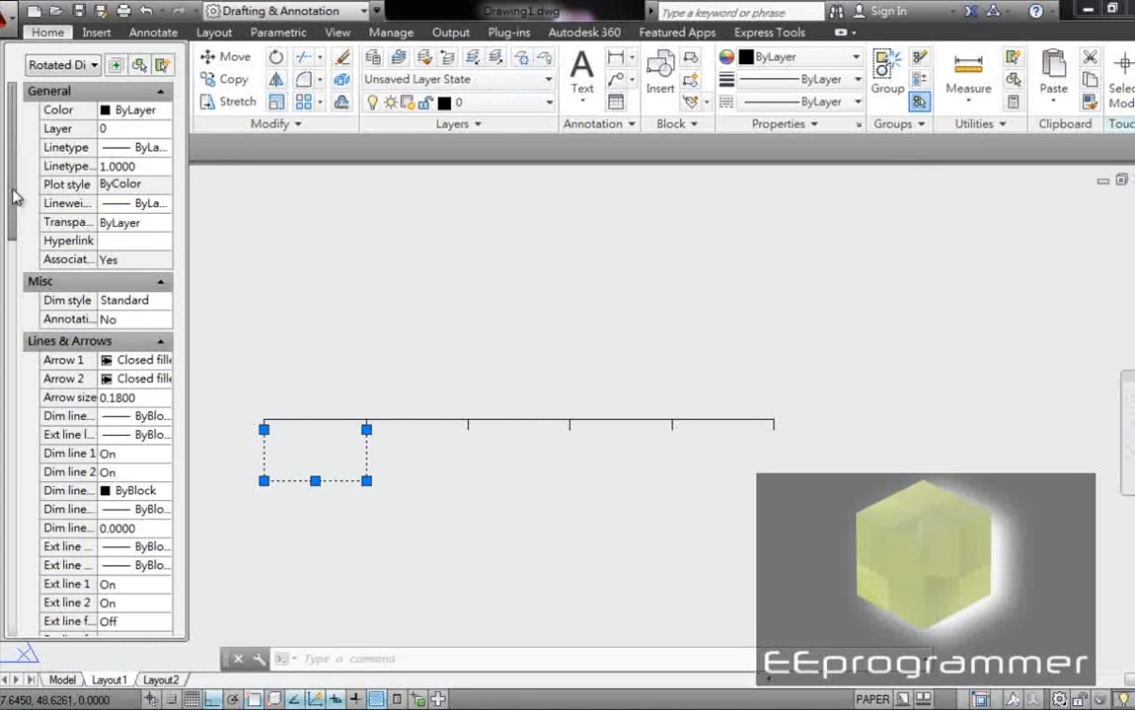
{"action": "scroll", "scroll_direction": "down", "scroll_amount": 3}
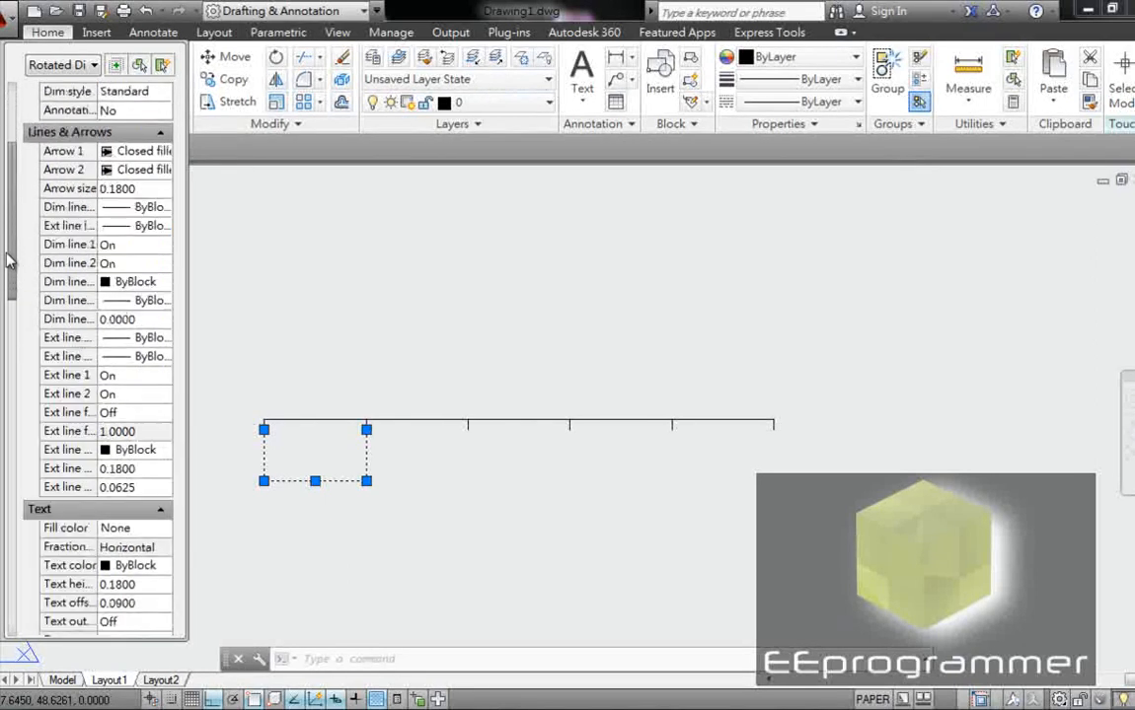
{"action": "scroll", "scroll_direction": "down", "scroll_amount": 3}
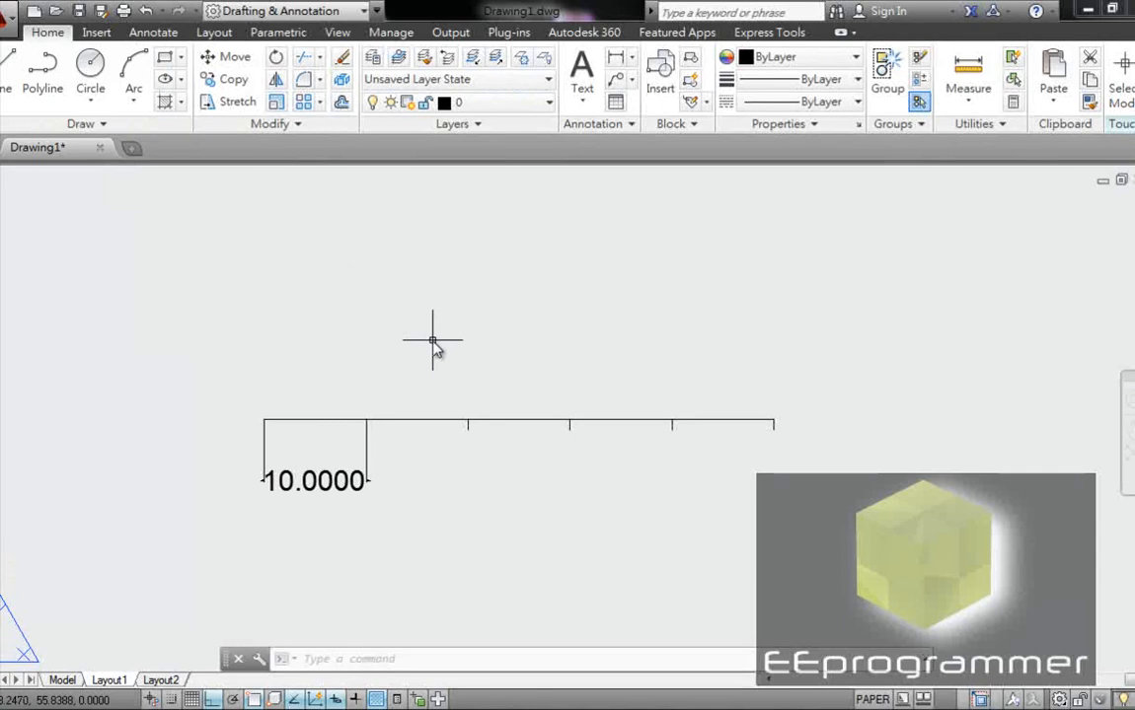
{"action": "mouse_move", "coordinate": [631, 406]}
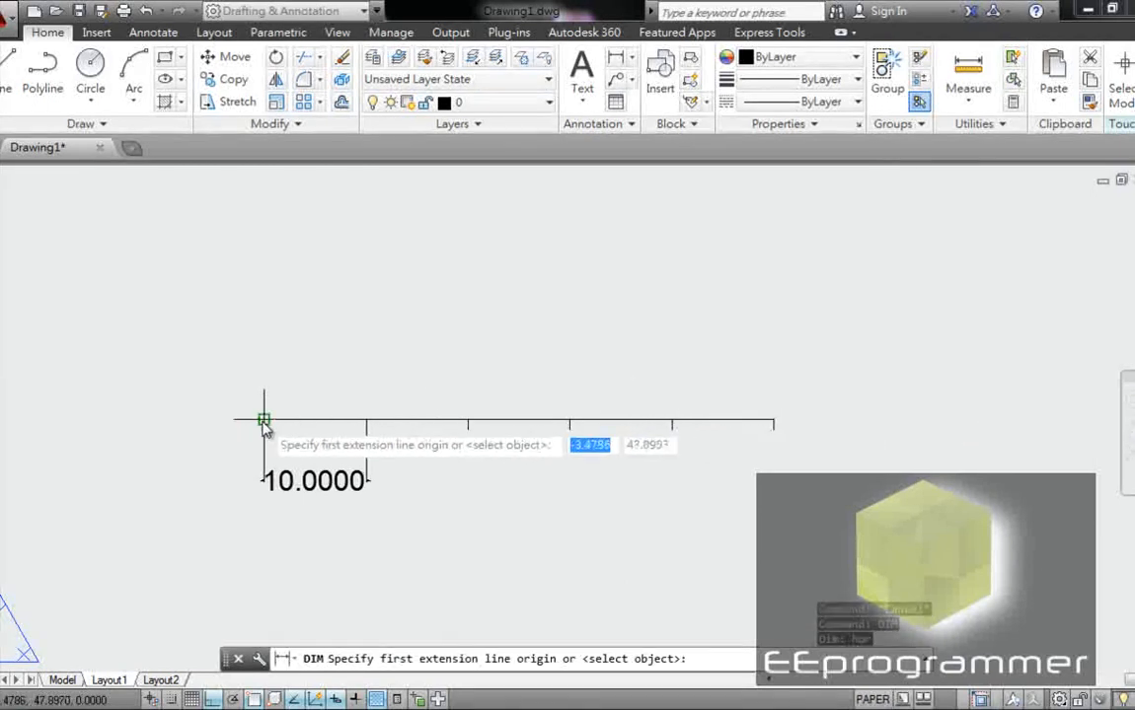
Dimension the full line as 50.0000 above it and match its style to the 10.0000 dimension
{"action": "left_click", "coordinate": [265, 419]}
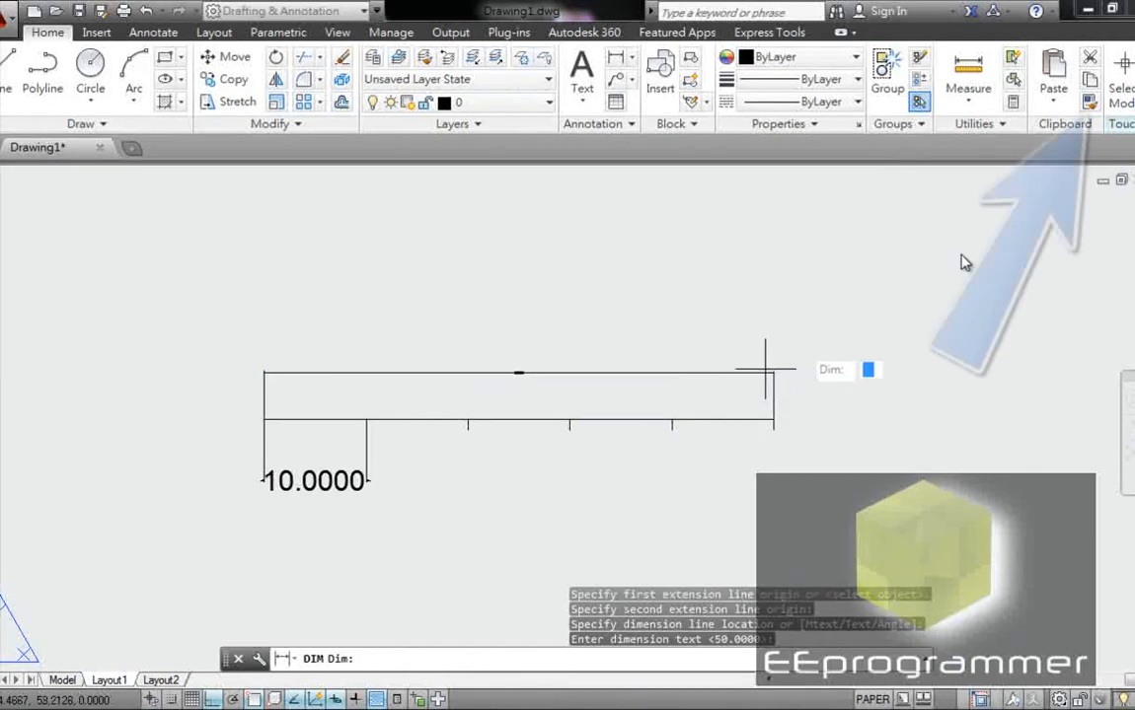
{"action": "mouse_move", "coordinate": [1090, 107]}
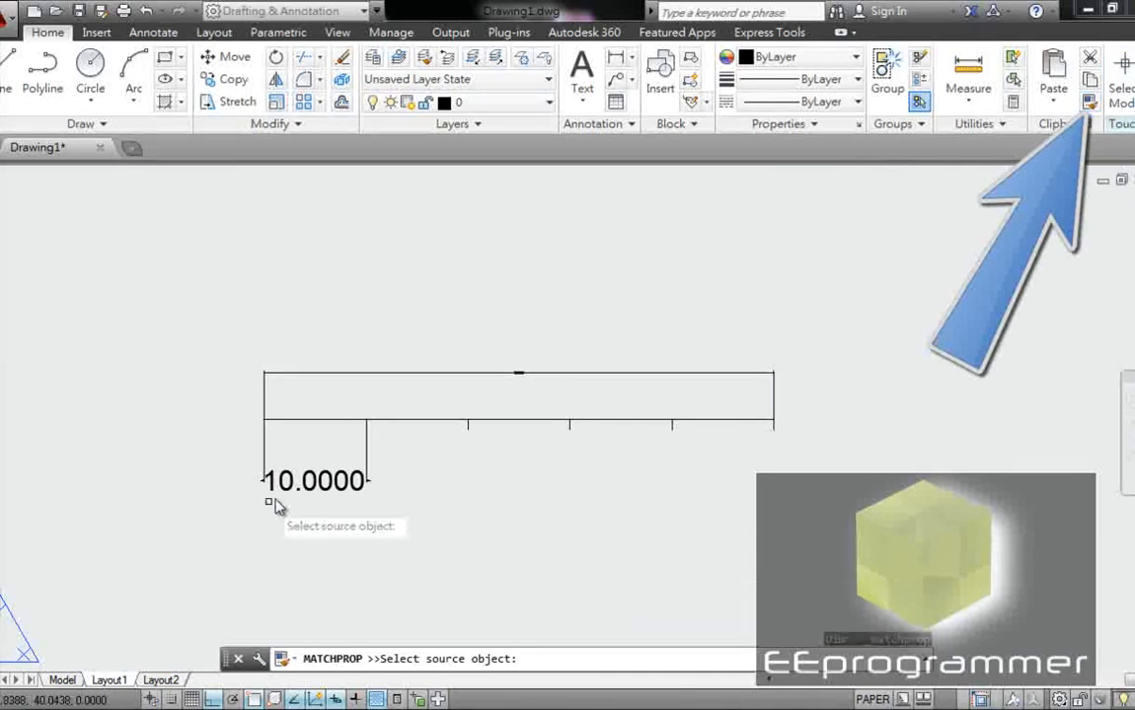
{"action": "left_click", "coordinate": [517, 375]}
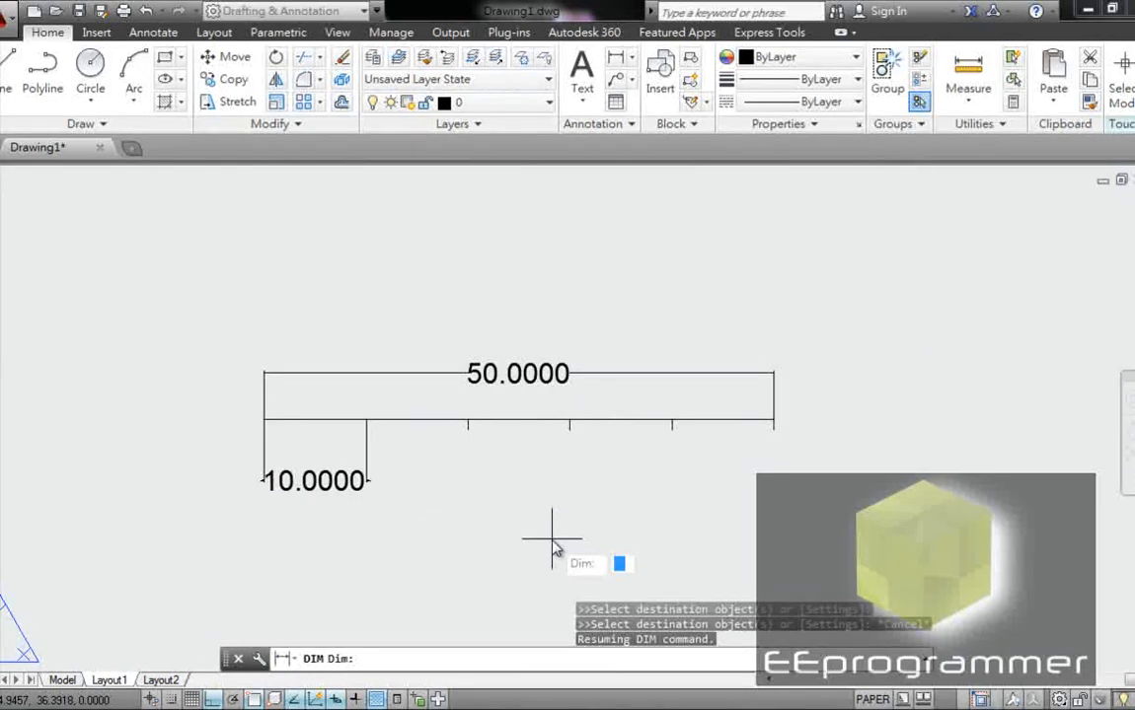
Scale the tick line and both dimensions by 2 from a base point, now reading 100.0000 and 20.0000
{"action": "key", "text": "Escape"}
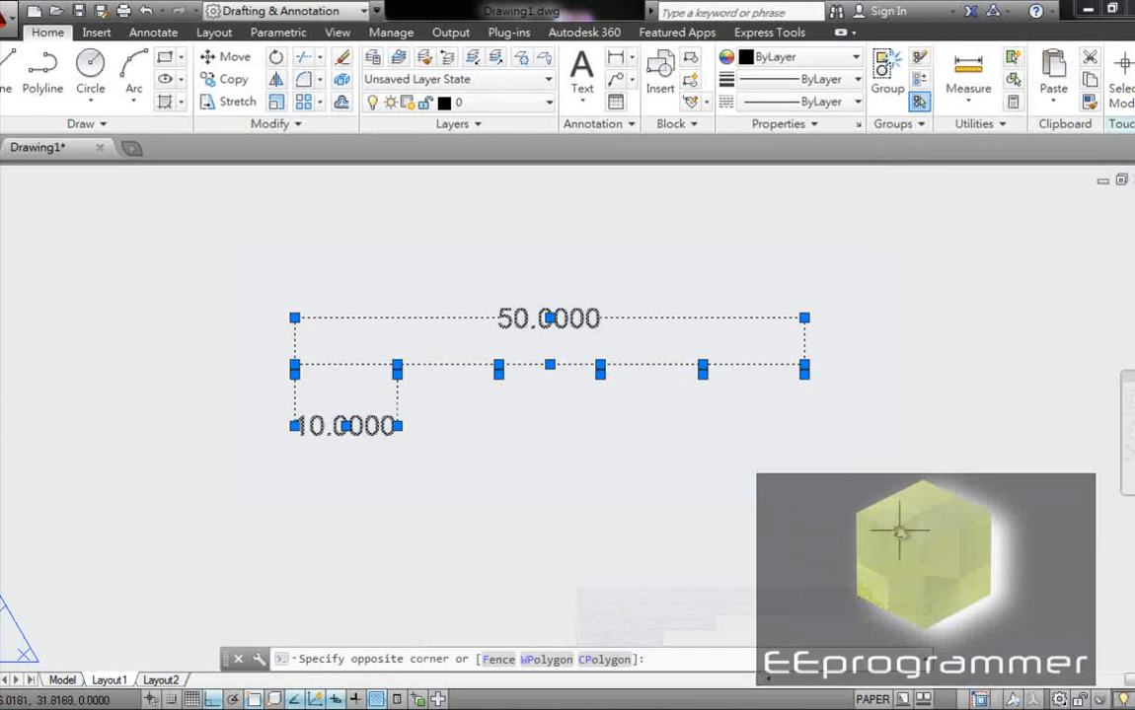
{"action": "type", "text": "Scale"}
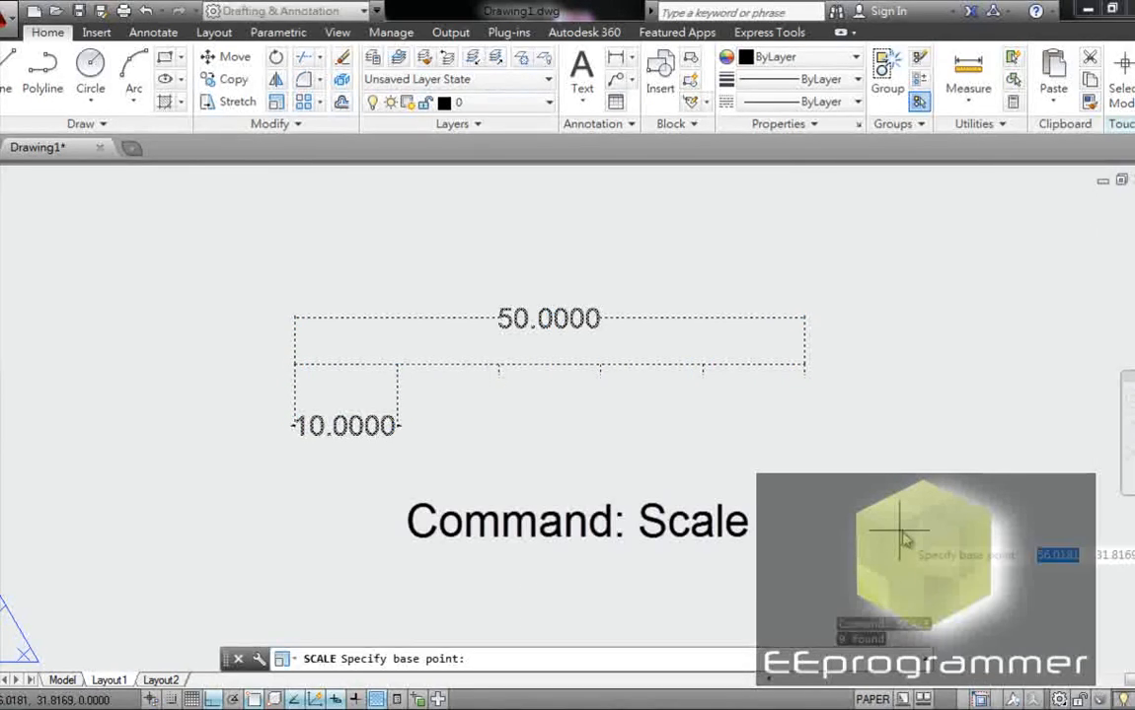
{"action": "left_click", "coordinate": [300, 592]}
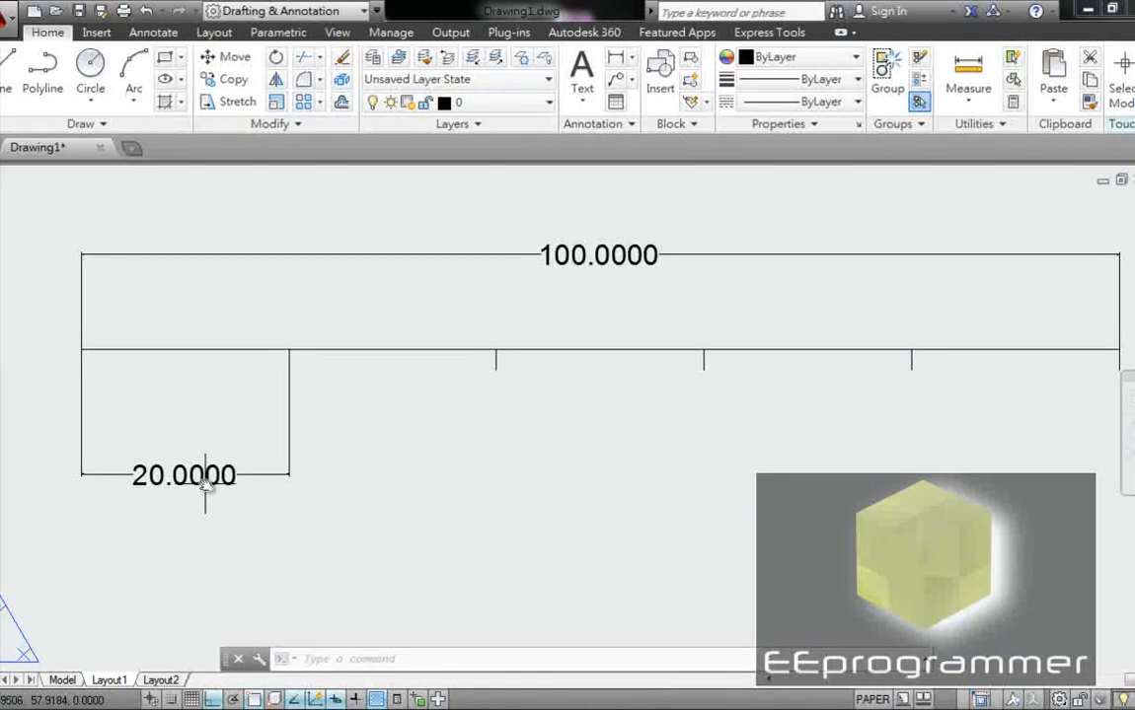
{"action": "mouse_move", "coordinate": [912, 415]}
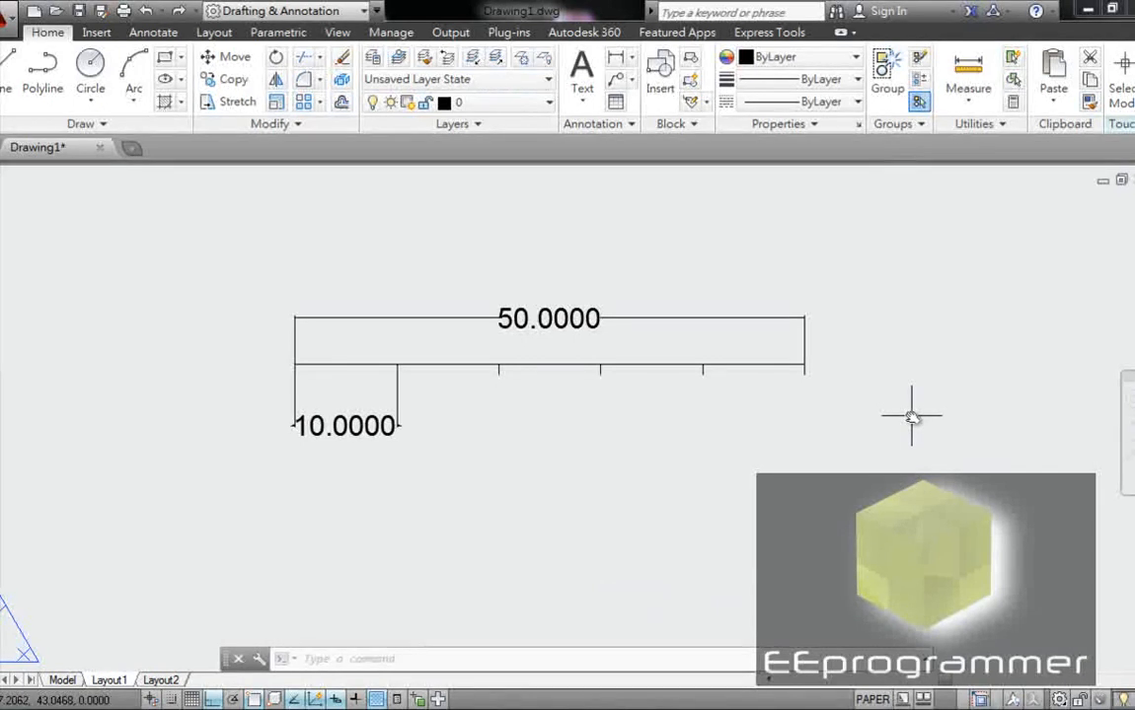
{"action": "mouse_move", "coordinate": [483, 373]}
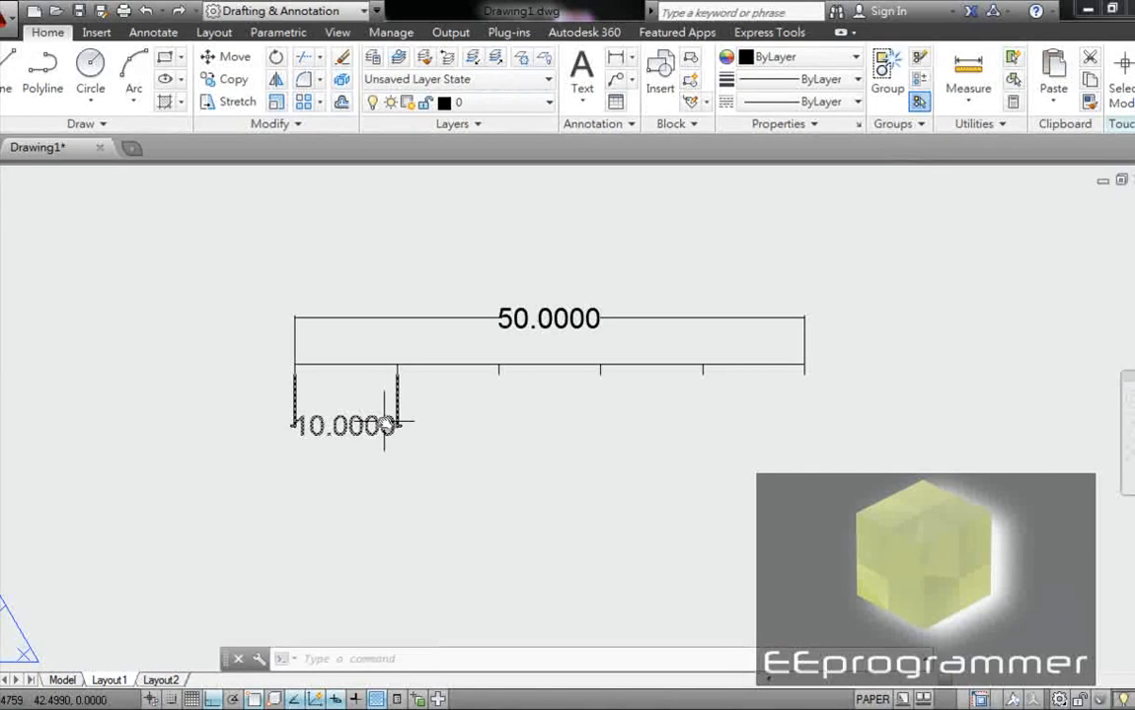
{"action": "mouse_move", "coordinate": [590, 484]}
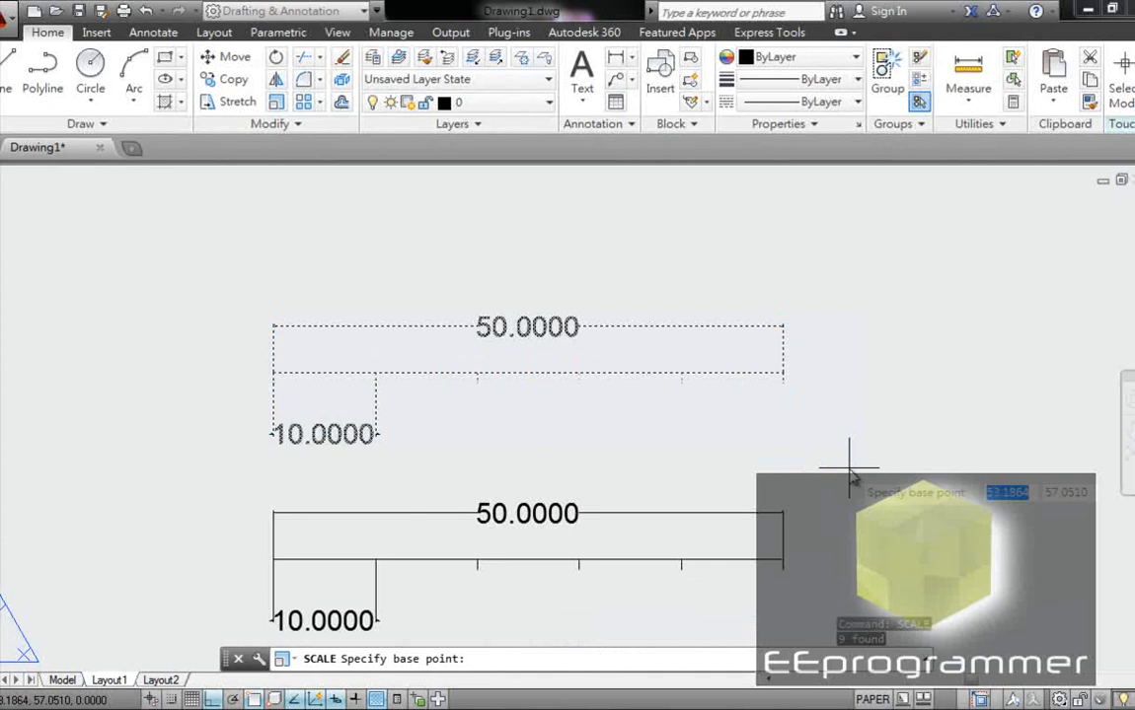
{"action": "mouse_move", "coordinate": [464, 394]}
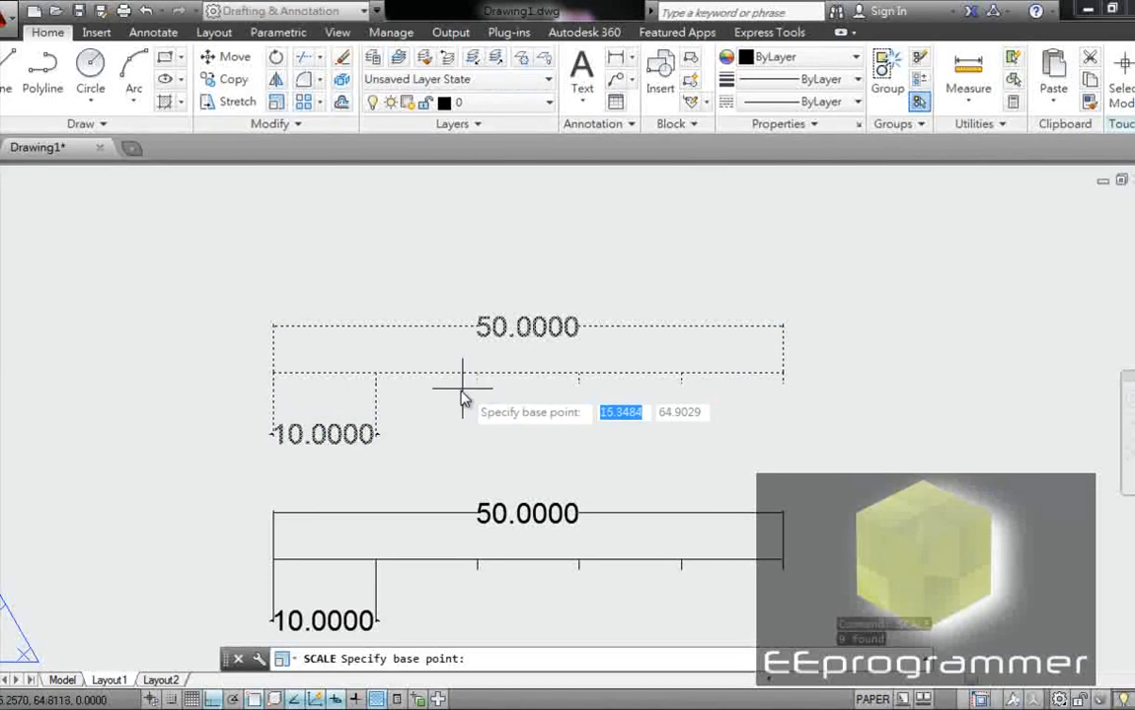
Copy the dimensioned line and scale the copy by 2 so it reads 100.0000 and 20.0000
{"action": "left_click", "coordinate": [461, 385]}
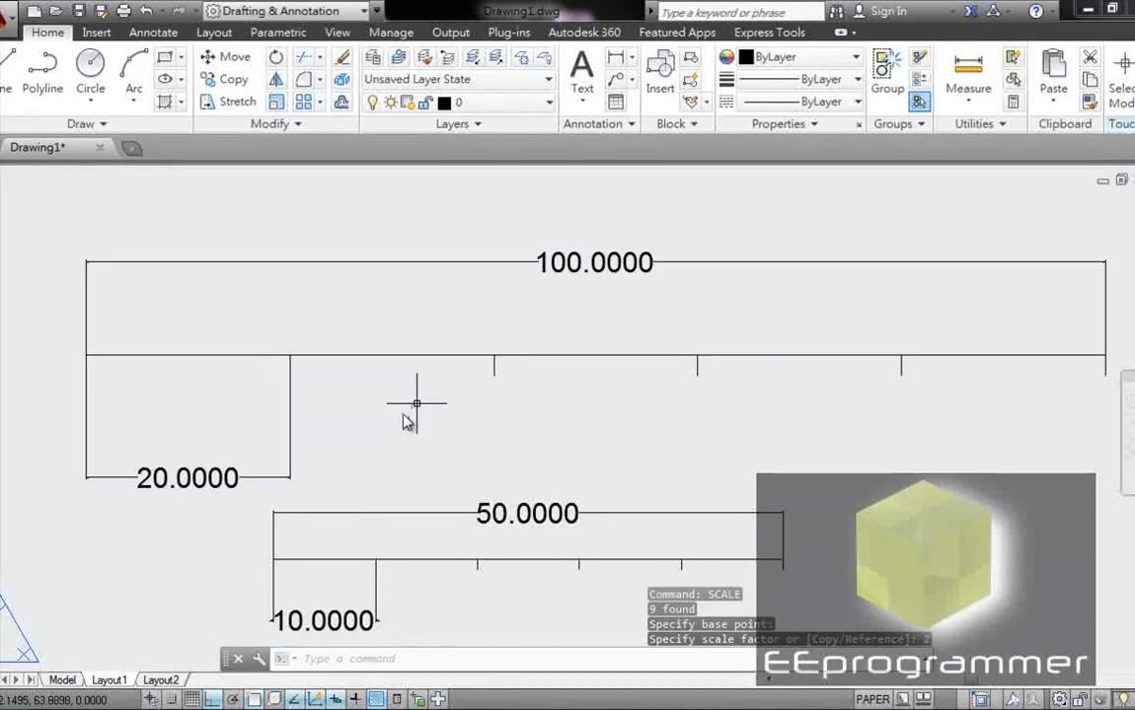
{"action": "mouse_move", "coordinate": [529, 497]}
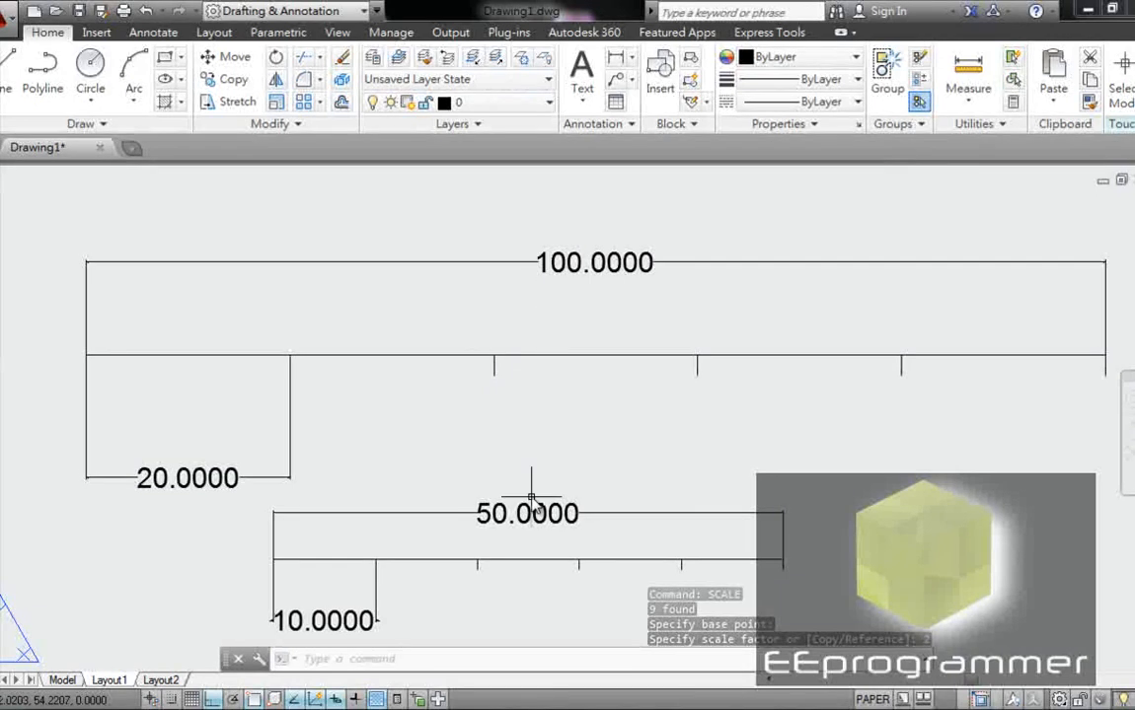
Override the enlarged copy's 100.0000 dimension text to display 50 via Properties
{"action": "left_click", "coordinate": [596, 262]}
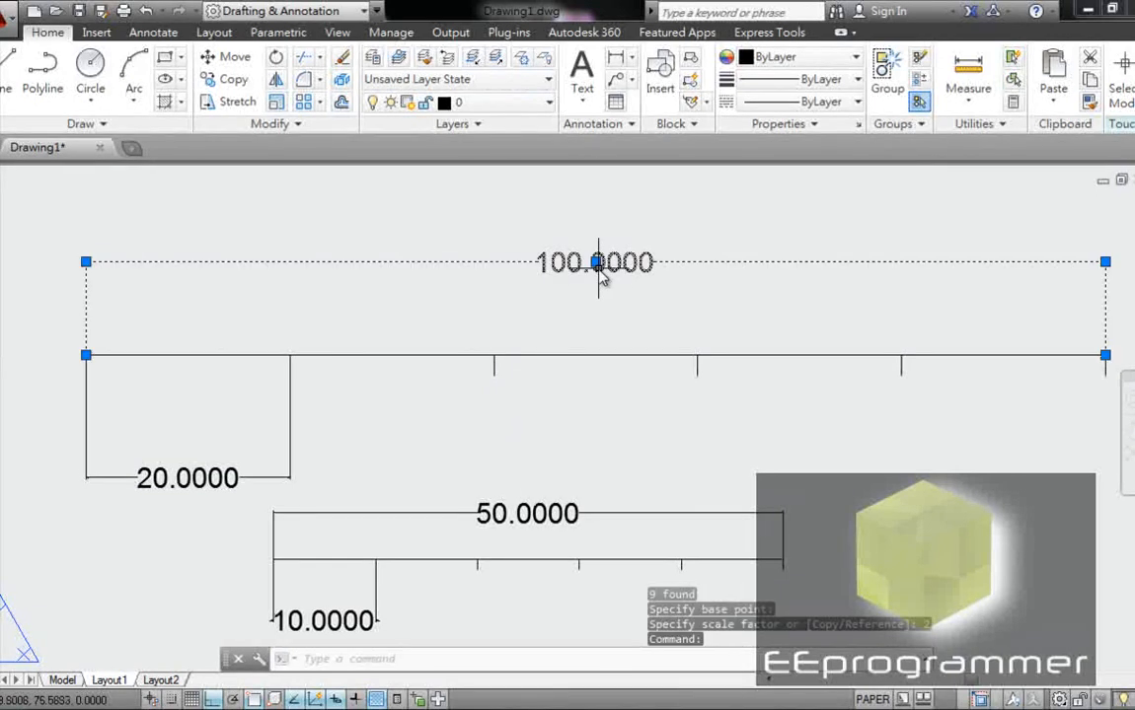
{"action": "right_click", "coordinate": [602, 272]}
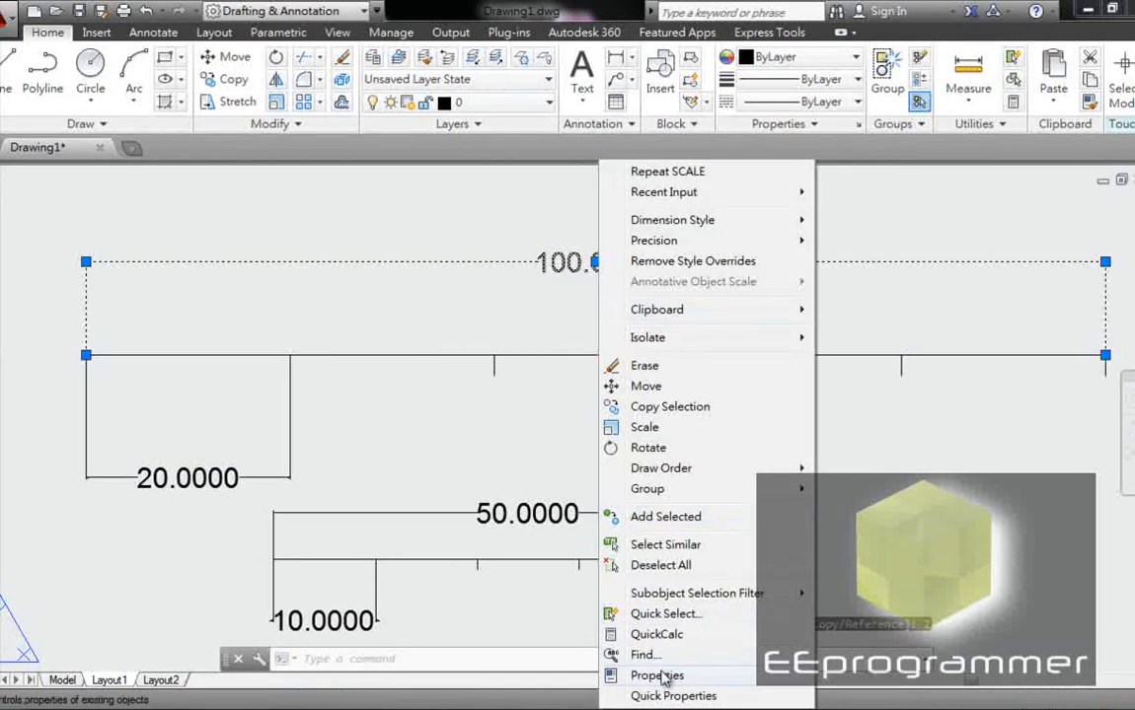
{"action": "left_click", "coordinate": [656, 675]}
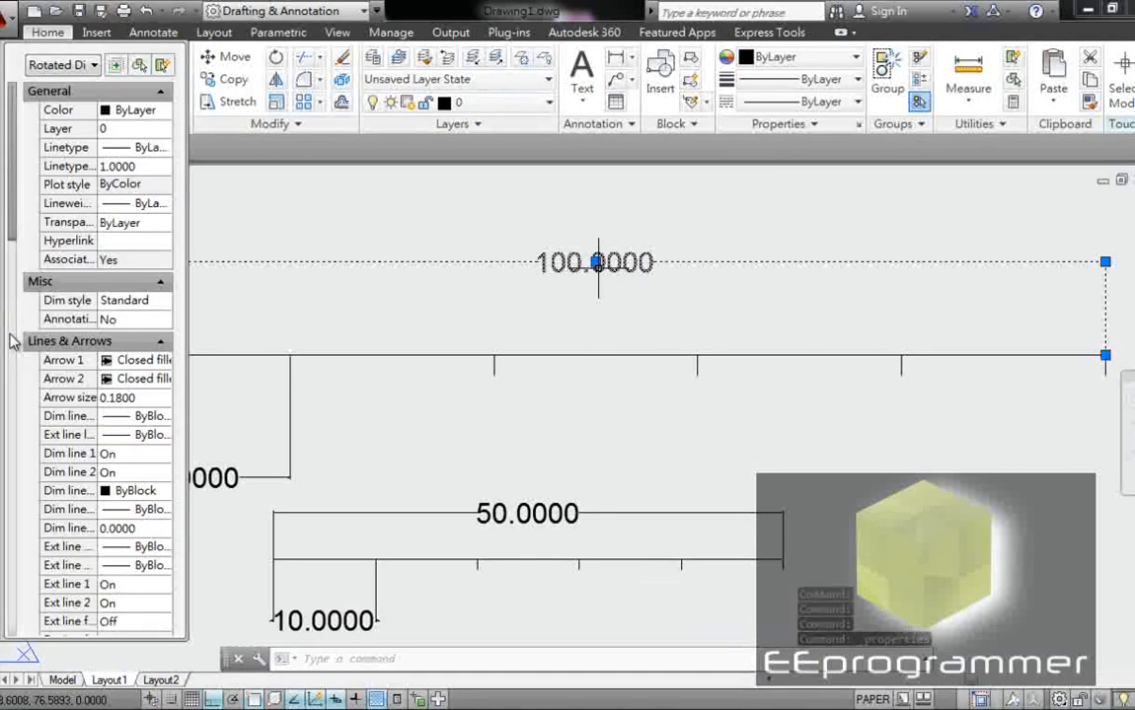
{"action": "scroll", "scroll_direction": "down", "scroll_amount": 3}
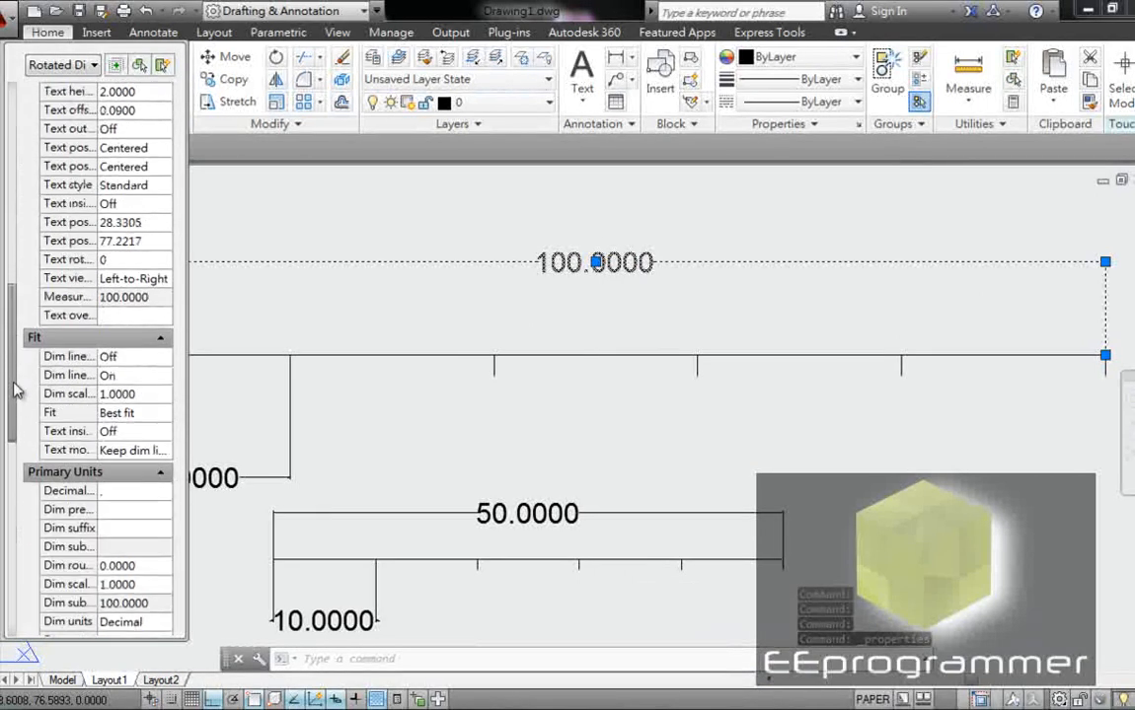
{"action": "scroll", "scroll_direction": "down", "scroll_amount": 3}
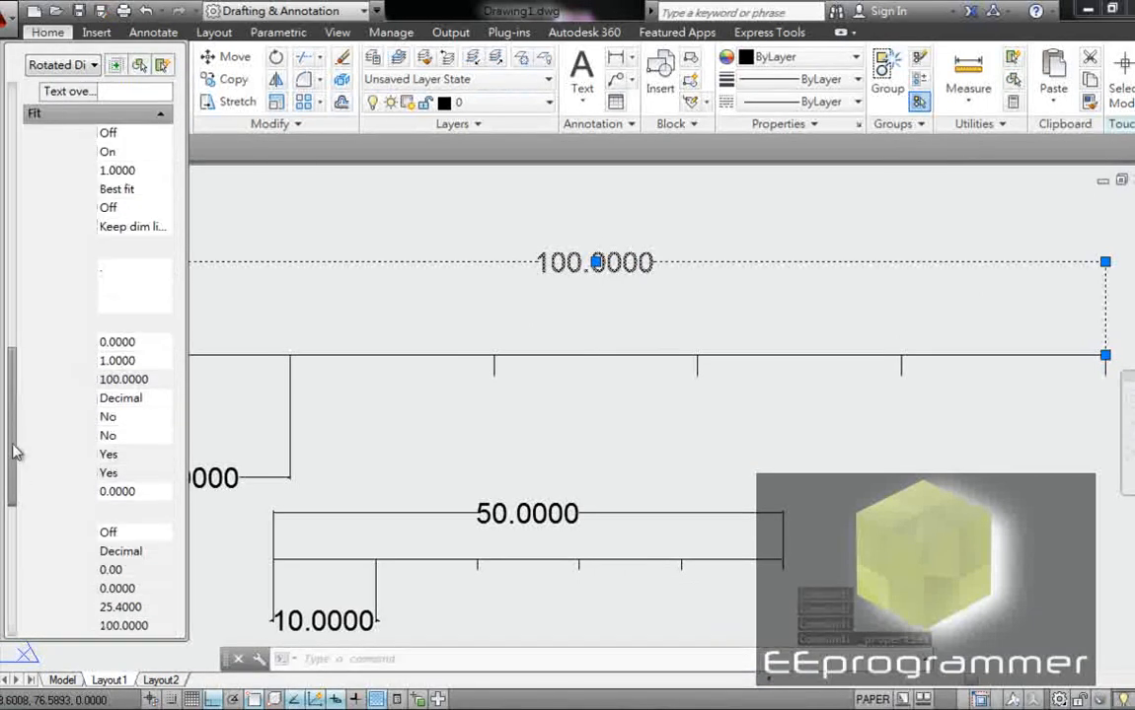
{"action": "scroll", "scroll_direction": "down", "scroll_amount": 3}
{"action": "type", "text": "50"}
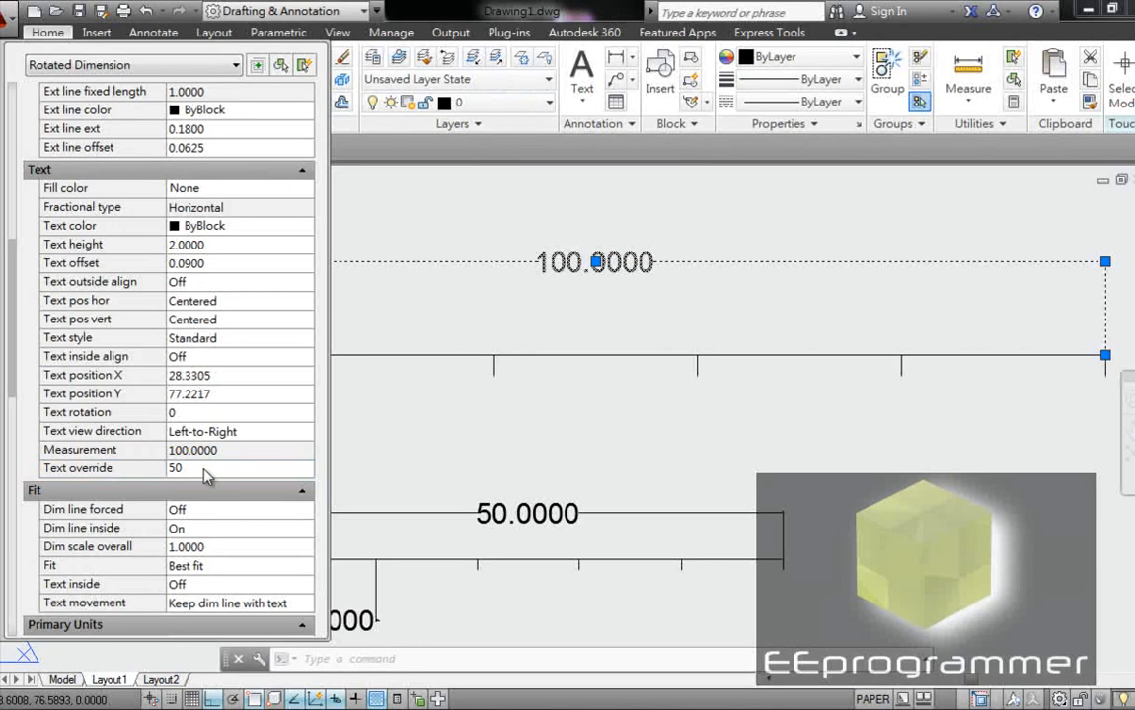
{"action": "key", "text": "Return"}
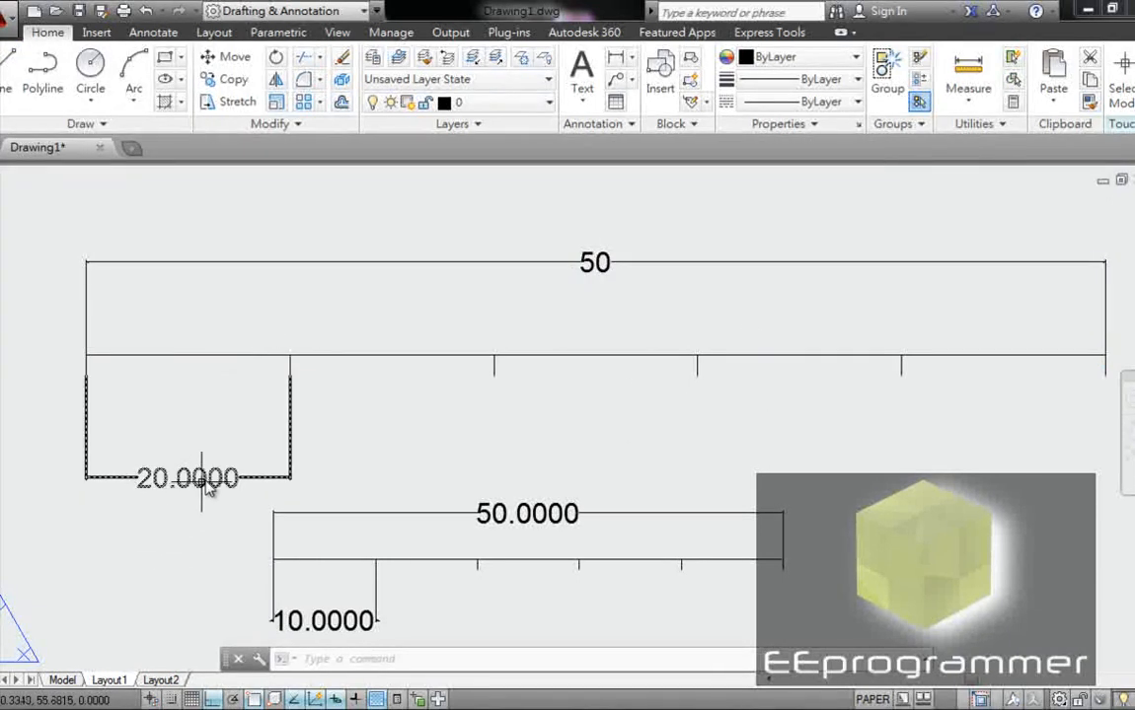
Override the enlarged copy's 20.0000 dimension text to display 10 via Properties
{"action": "left_click", "coordinate": [187, 476]}
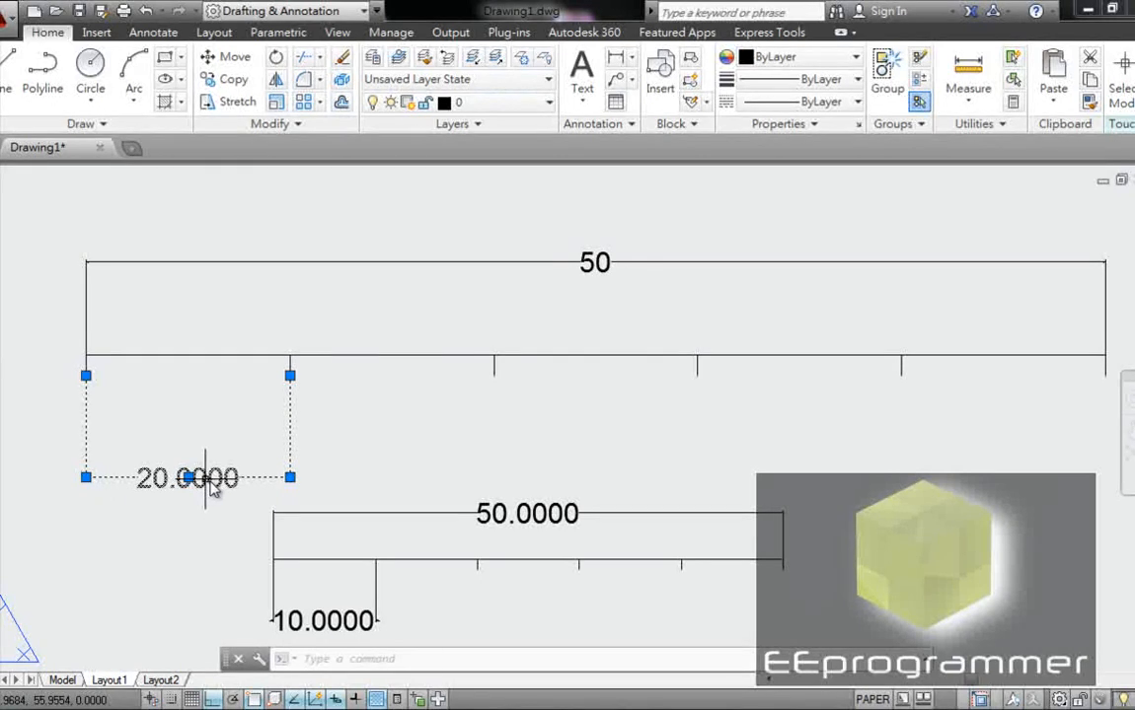
{"action": "right_click", "coordinate": [207, 479]}
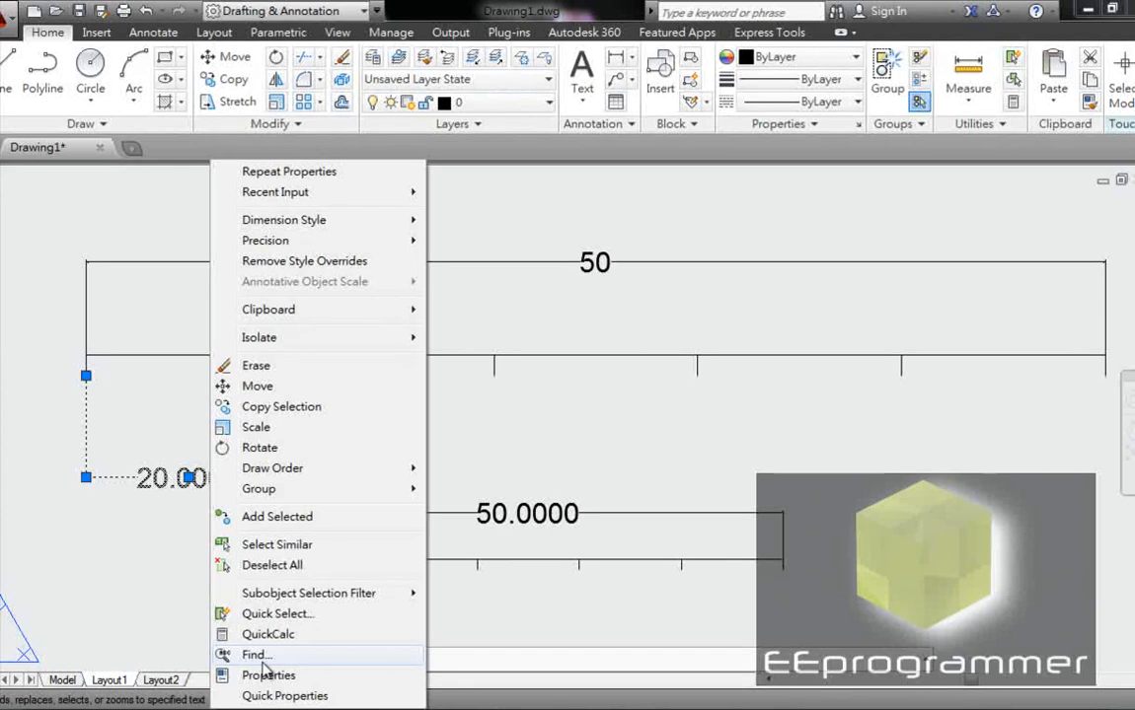
{"action": "left_click", "coordinate": [268, 675]}
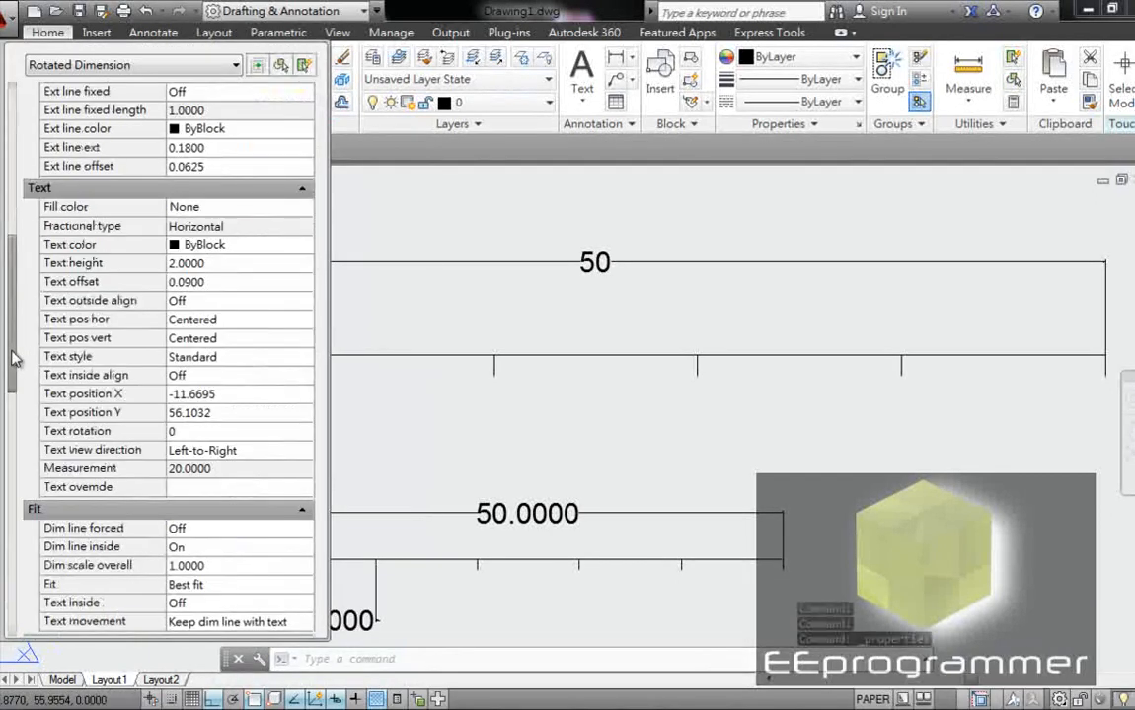
{"action": "left_click", "coordinate": [103, 486]}
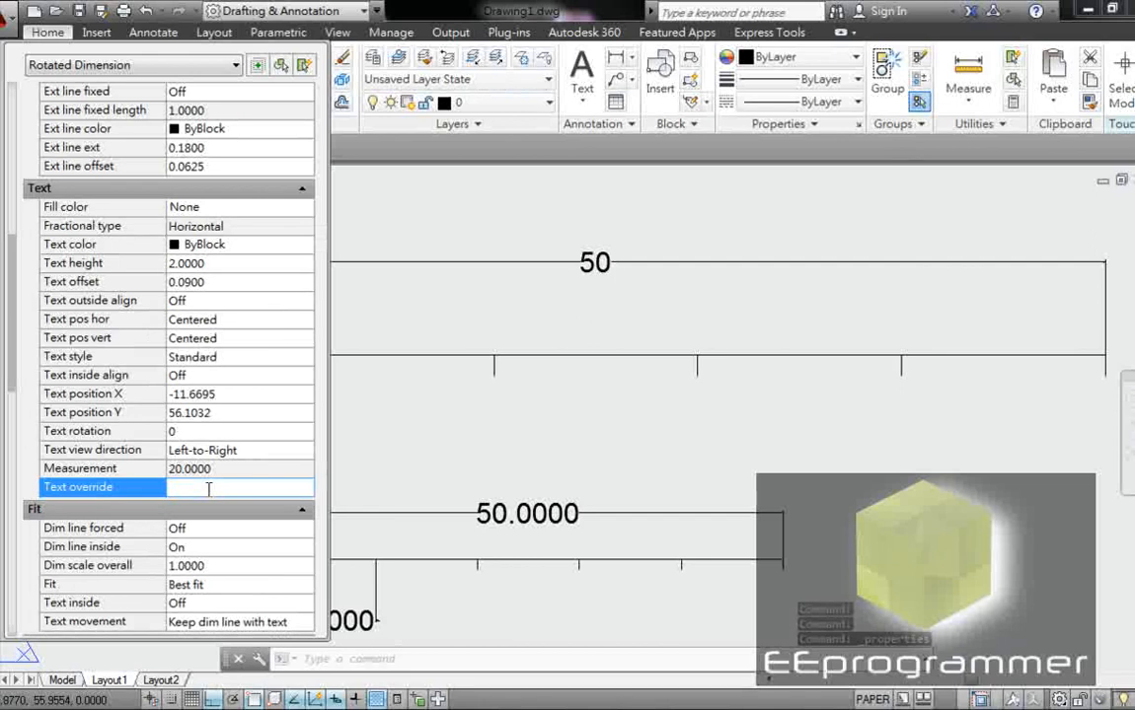
{"action": "type", "text": "10"}
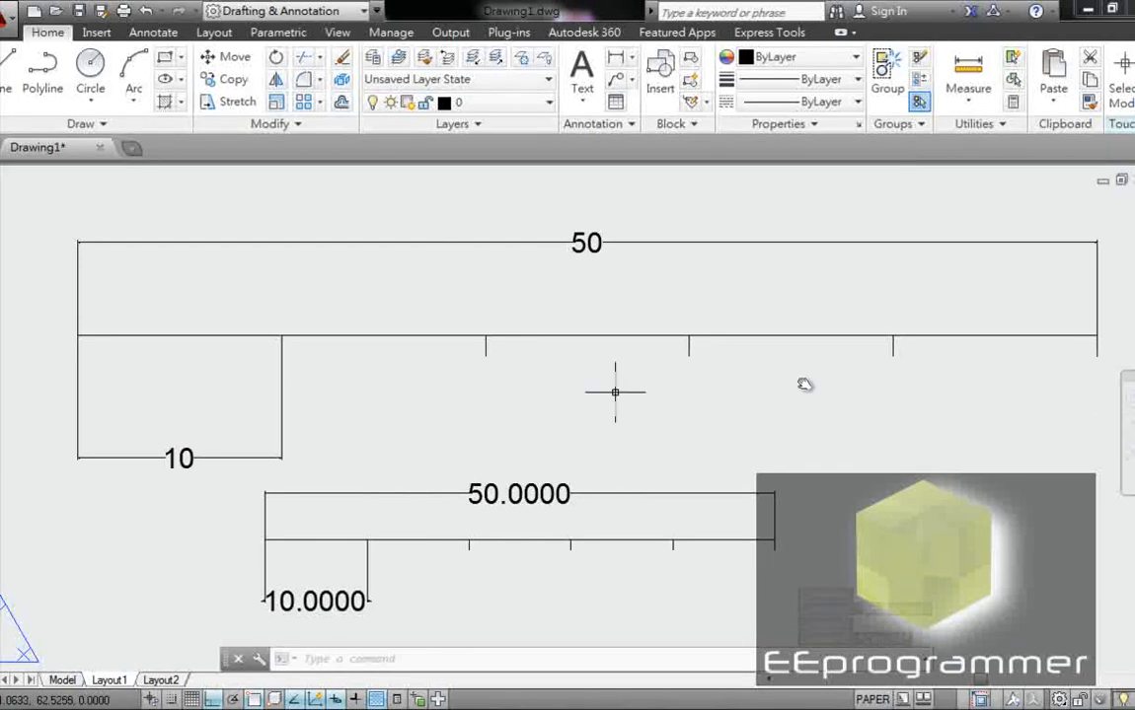
{"action": "mouse_move", "coordinate": [497, 347]}
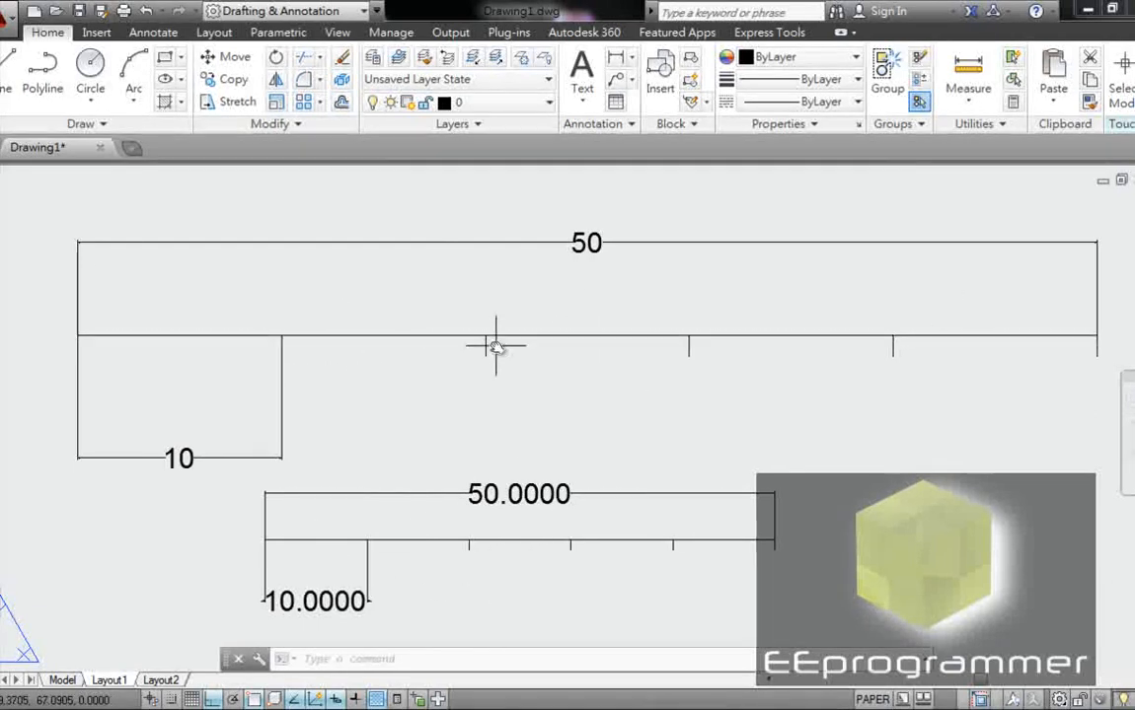
{"action": "left_click", "coordinate": [588, 241]}
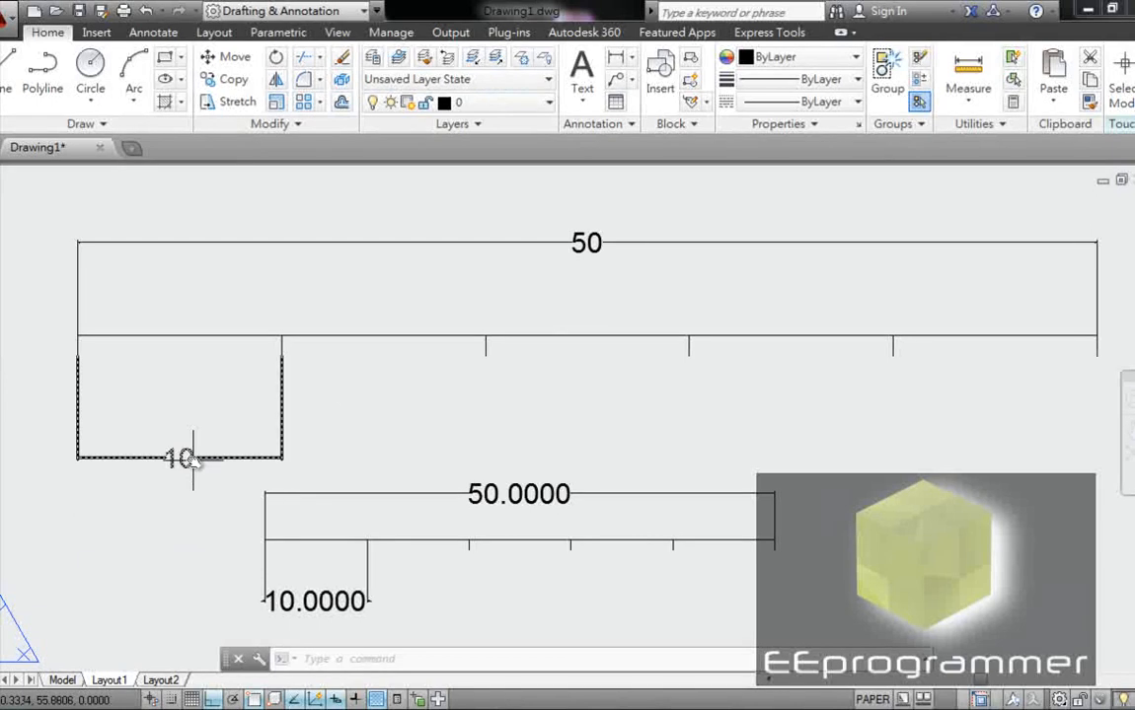
{"action": "mouse_move", "coordinate": [592, 395]}
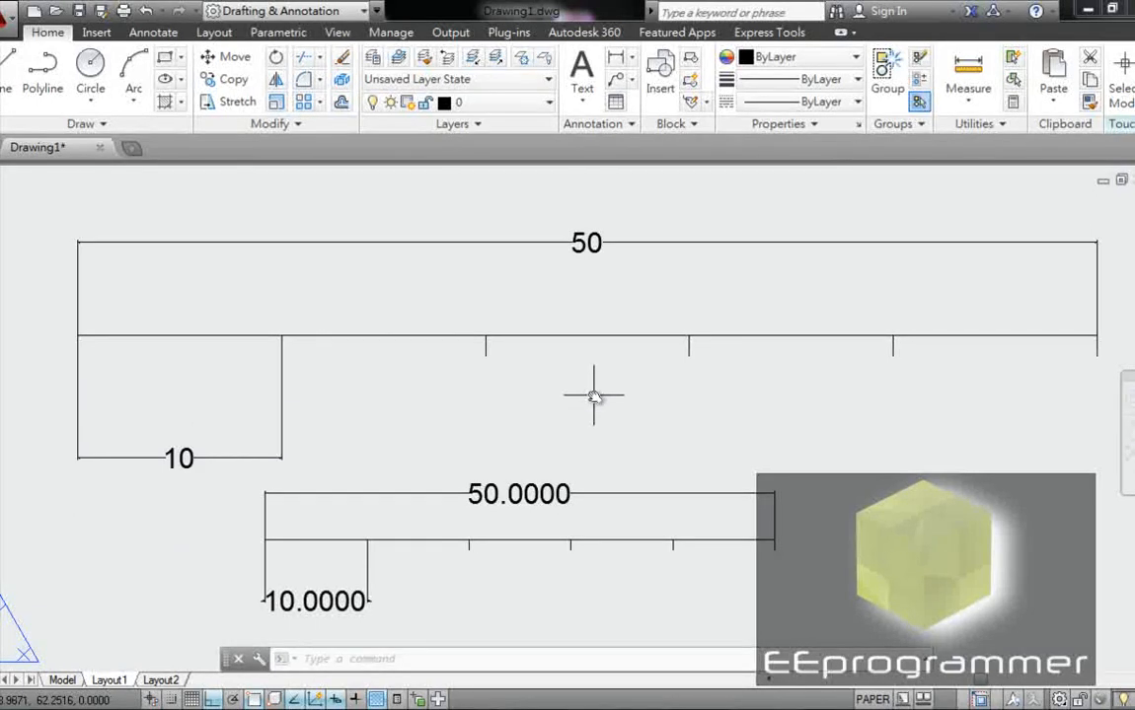